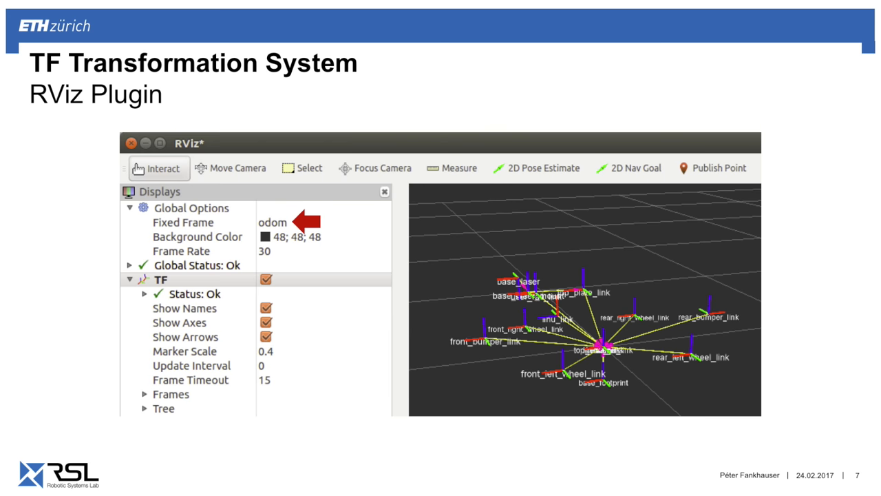
Scroll the Exercise 3 sheet, then view the ROS Worlds download on the course page
key("Right")
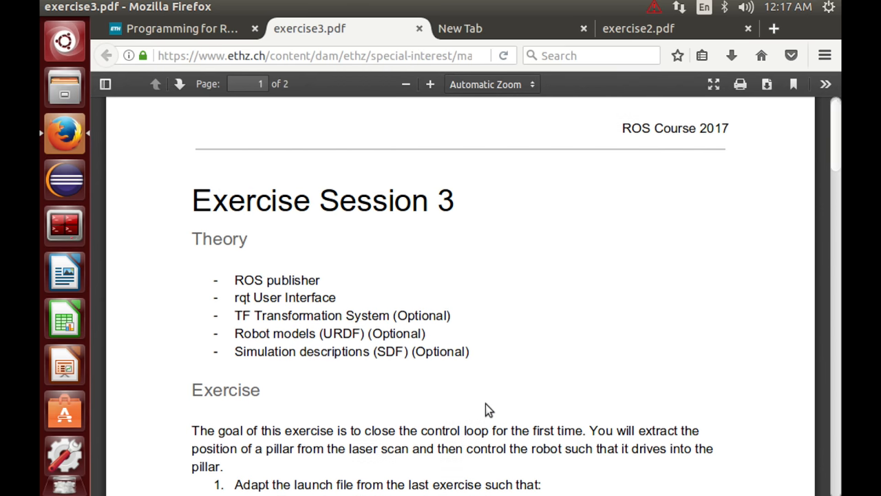
scroll("down", 3)
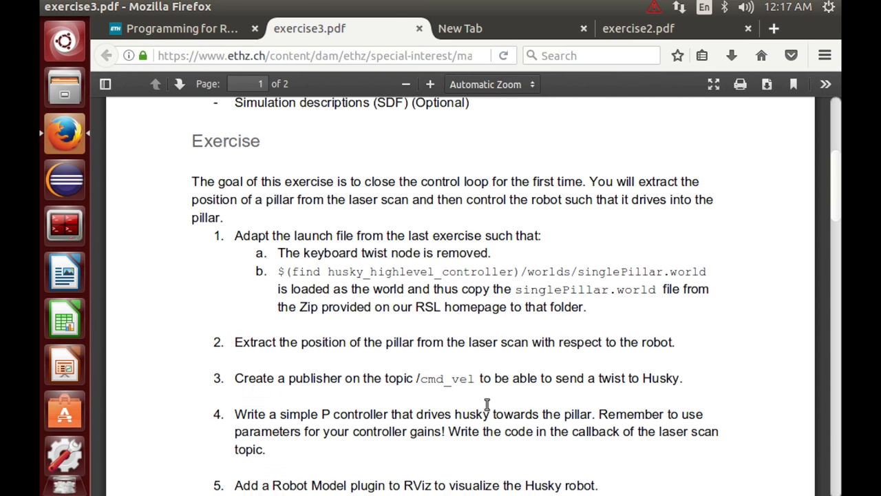
scroll("down", 3)
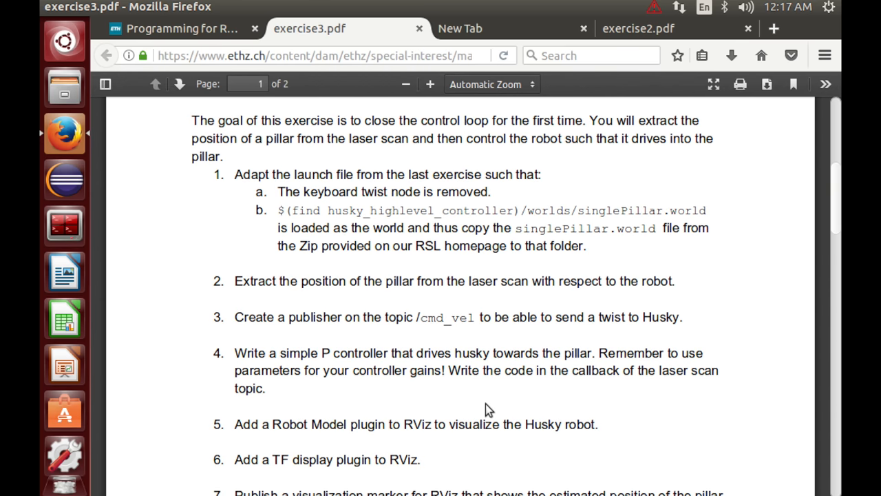
mouse_move(551, 113)
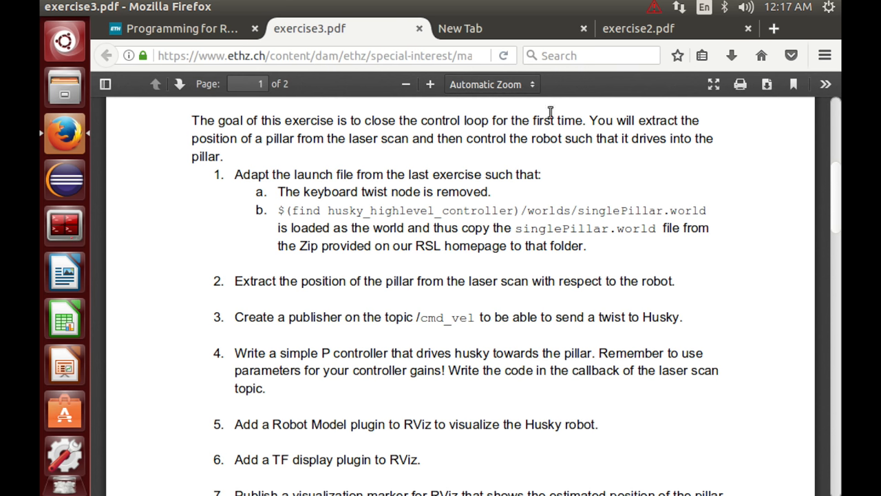
left_click(182, 28)
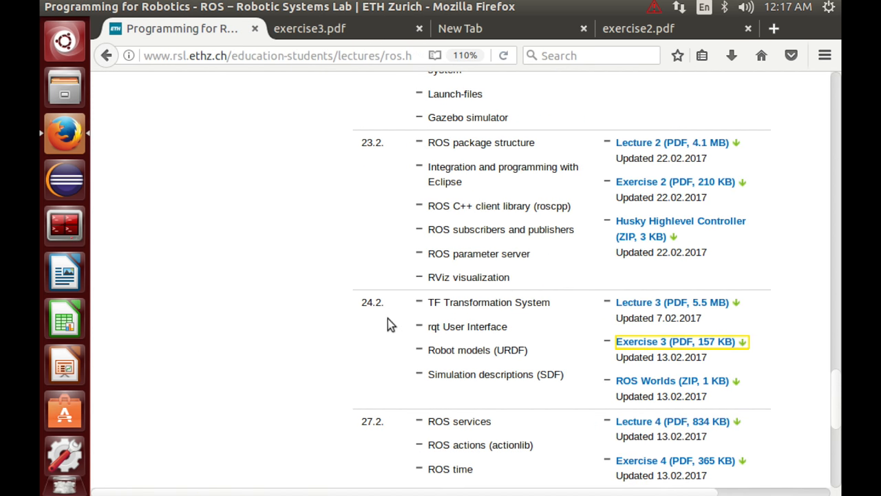
mouse_move(654, 380)
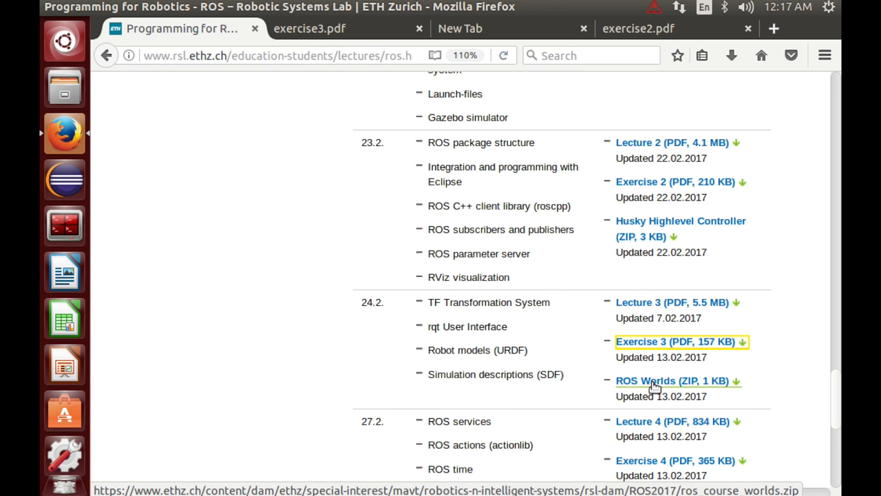
mouse_move(678, 386)
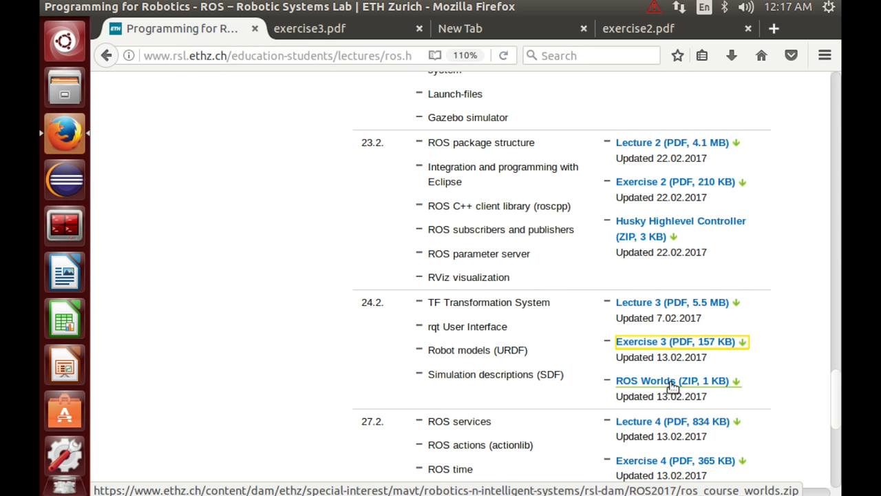
mouse_move(694, 388)
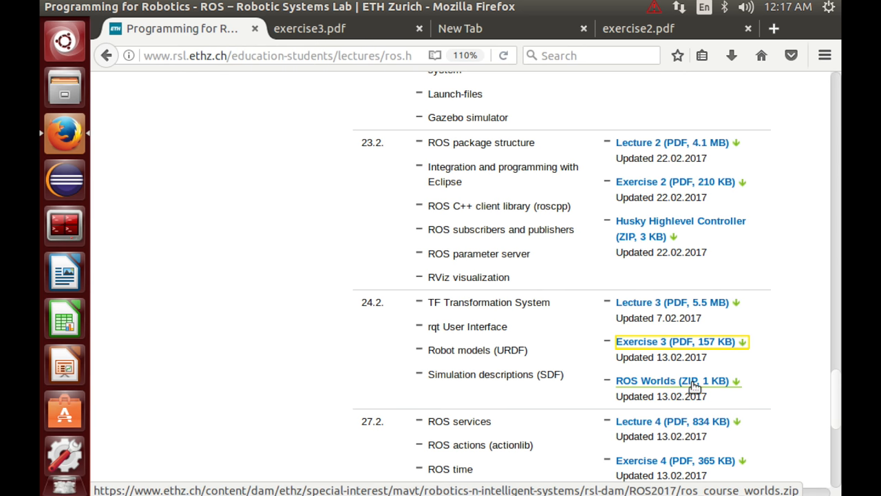
mouse_move(793, 347)
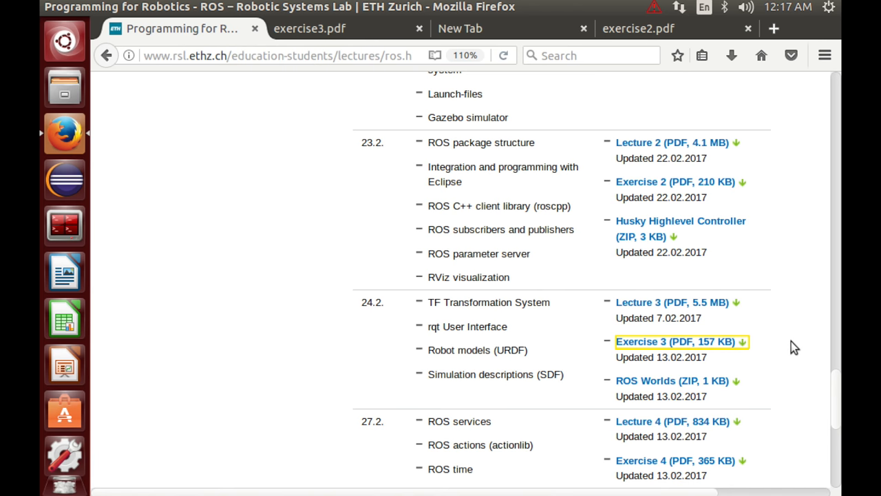
mouse_move(522, 58)
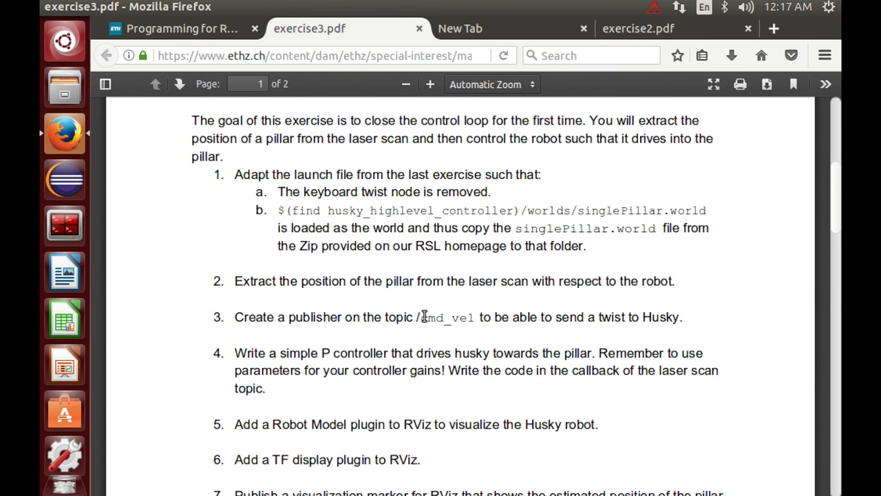
mouse_move(746, 325)
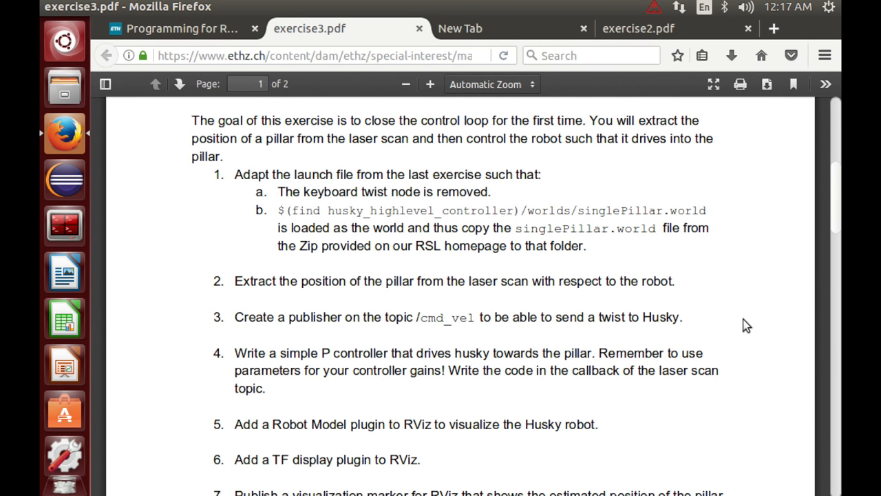
Bring up the catkin_ws workspace folder in the file manager
left_click(64, 86)
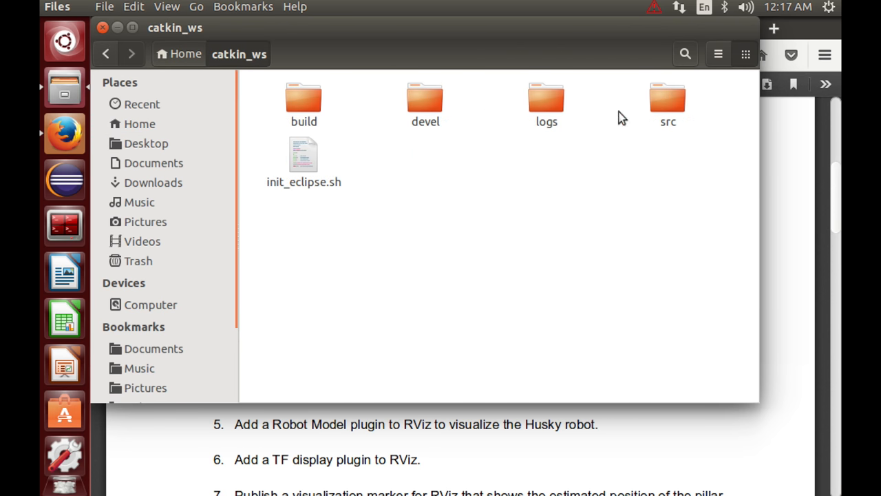
Navigate src › husky_highlevel_controller › worlds and select singlePillar.world
double_click(667, 103)
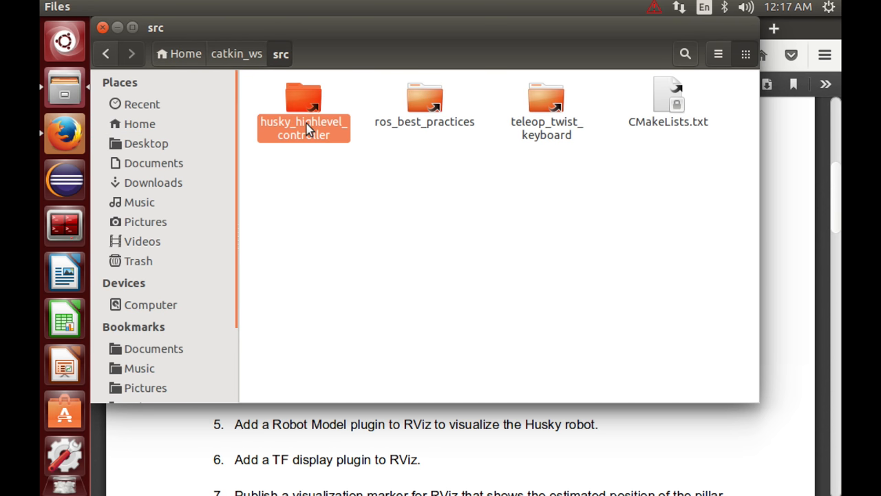
double_click(303, 108)
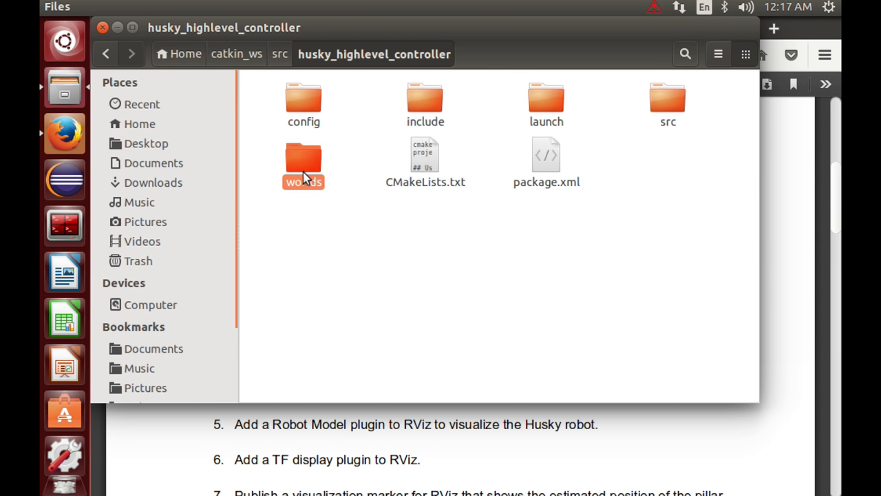
double_click(303, 162)
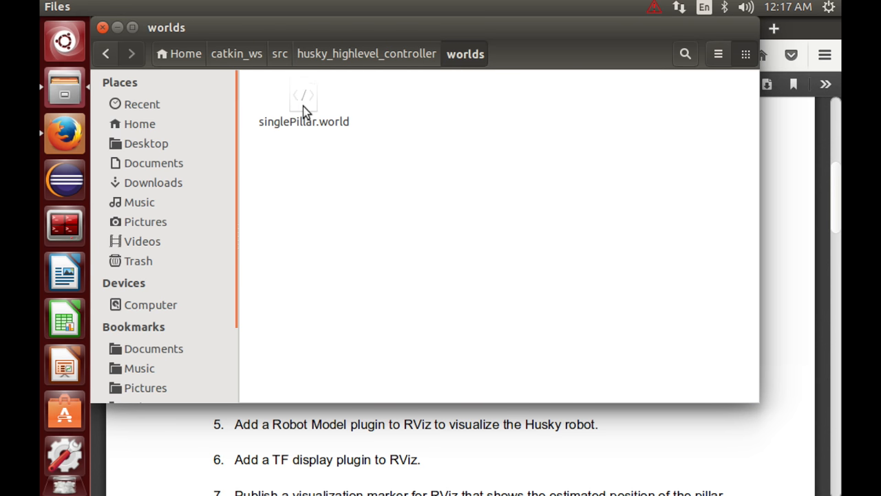
left_click(303, 103)
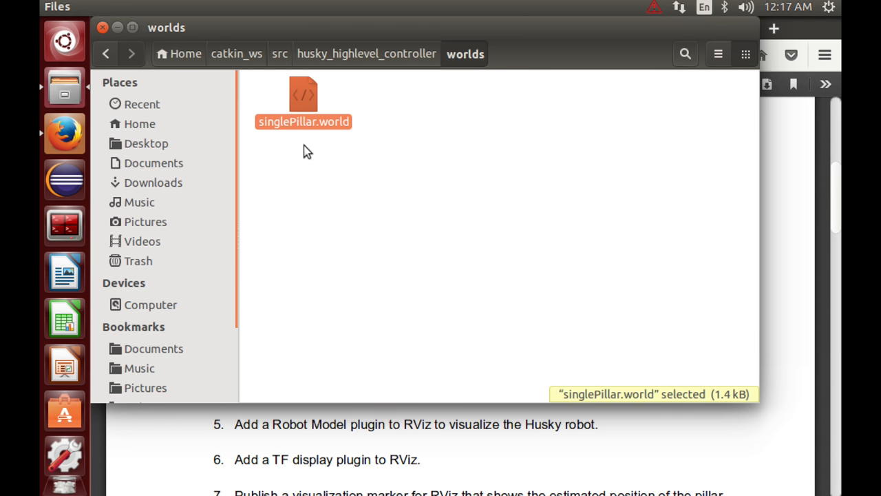
mouse_move(344, 38)
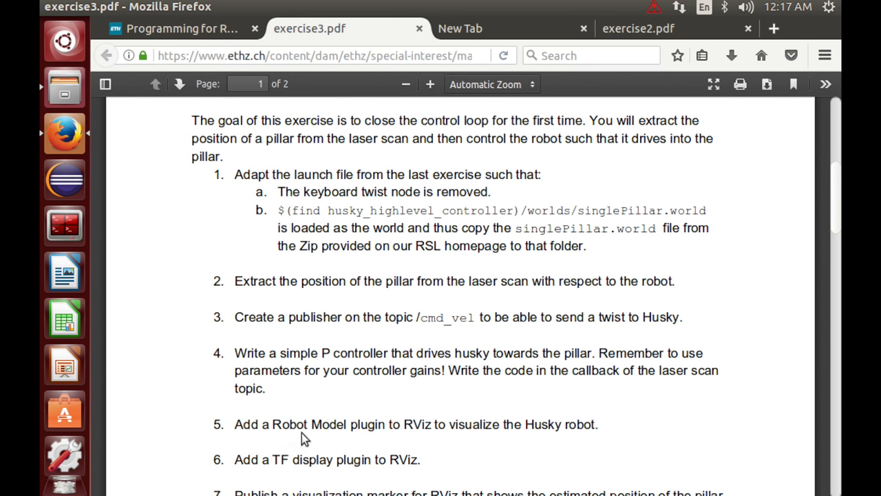
mouse_move(251, 212)
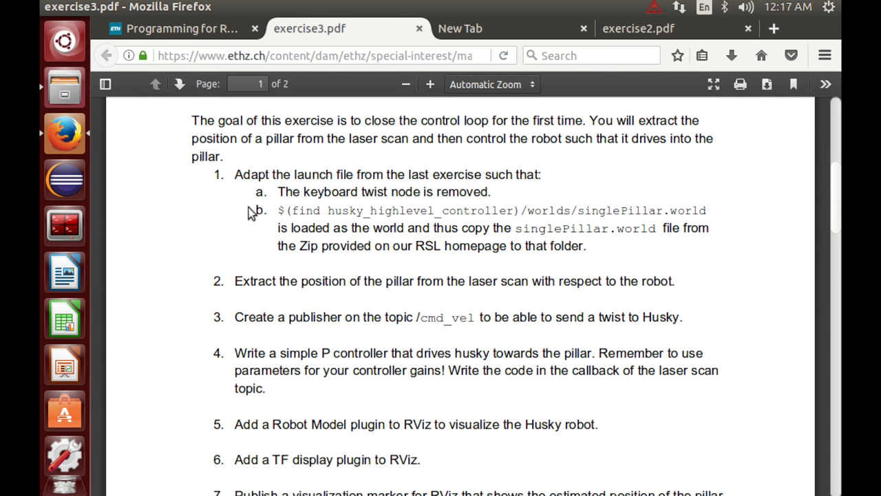
mouse_move(742, 272)
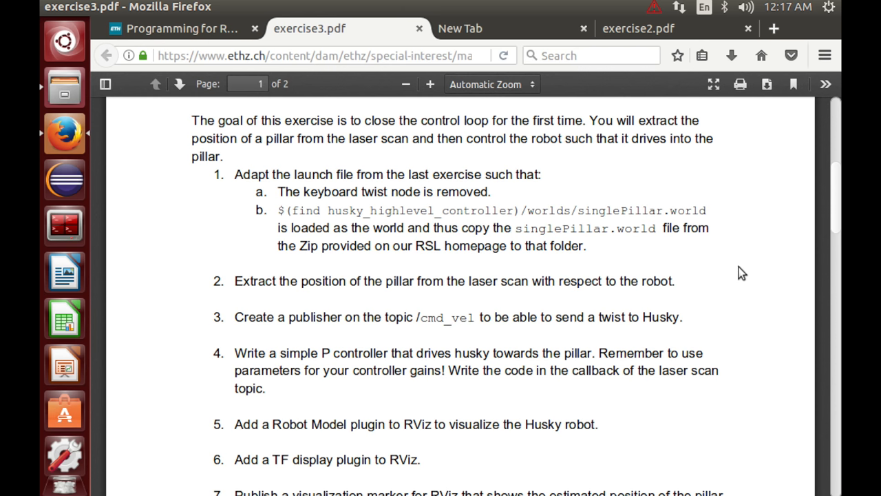
mouse_move(746, 283)
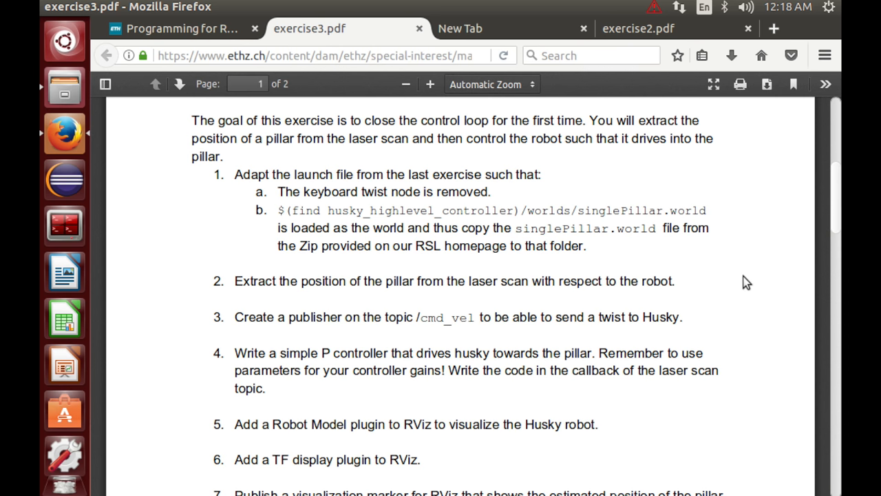
Scroll past the laser-scan diagram to the Evaluation criteria, then return to page 1's task list
scroll("down", 3)
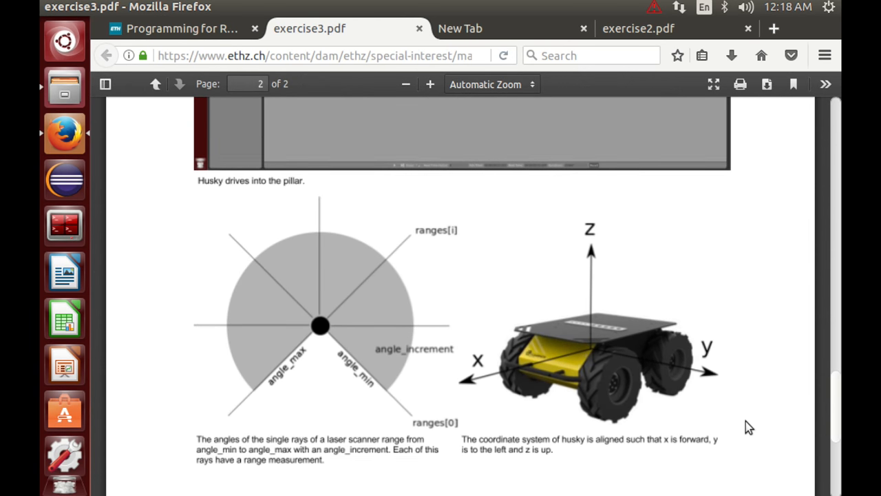
right_click(248, 319)
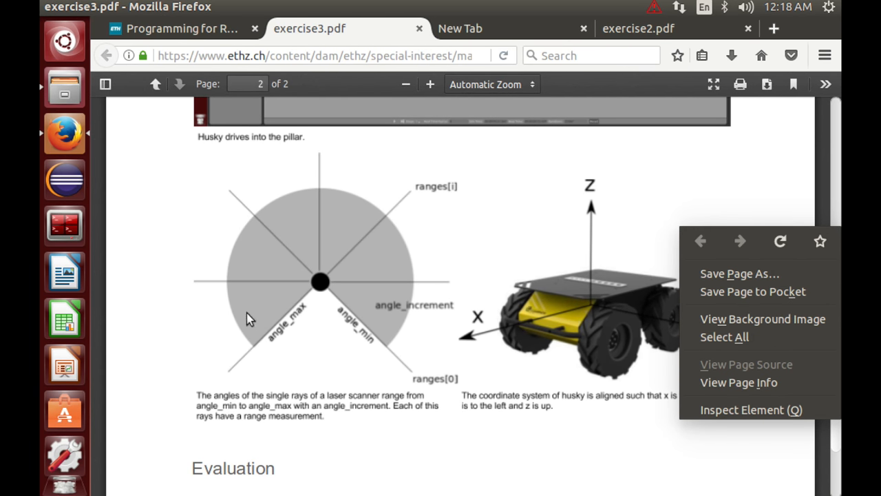
left_click(117, 228)
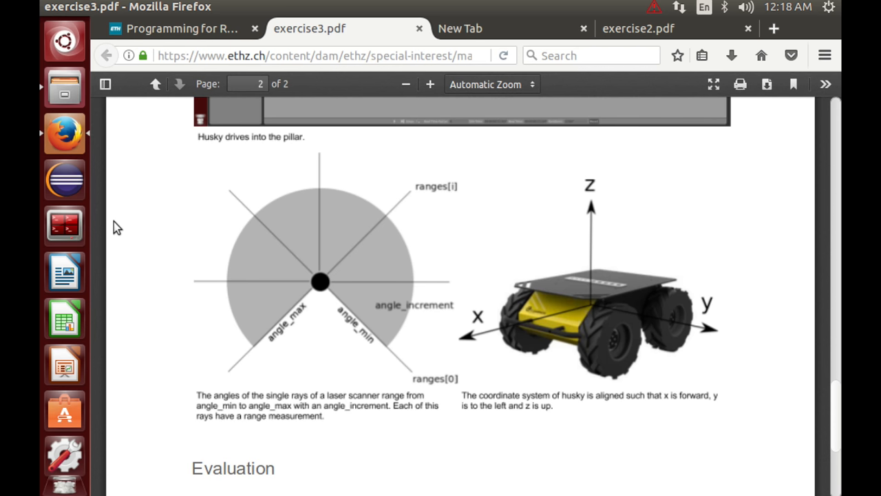
mouse_move(145, 270)
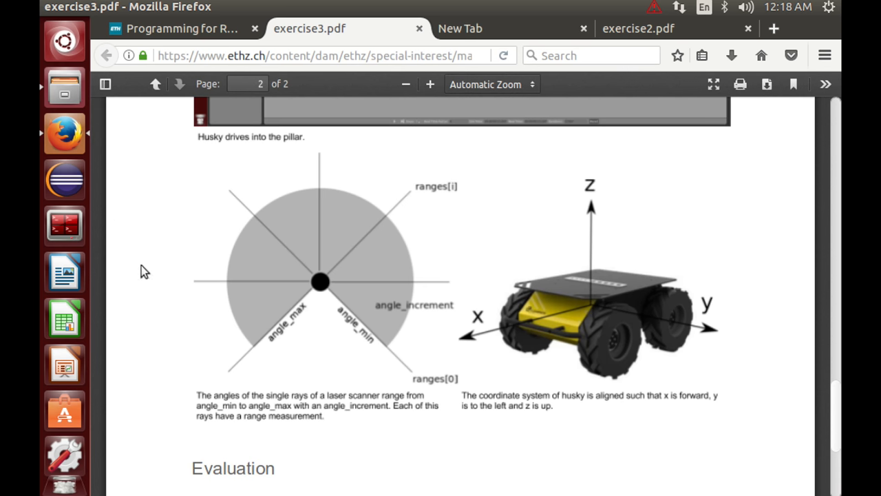
mouse_move(138, 289)
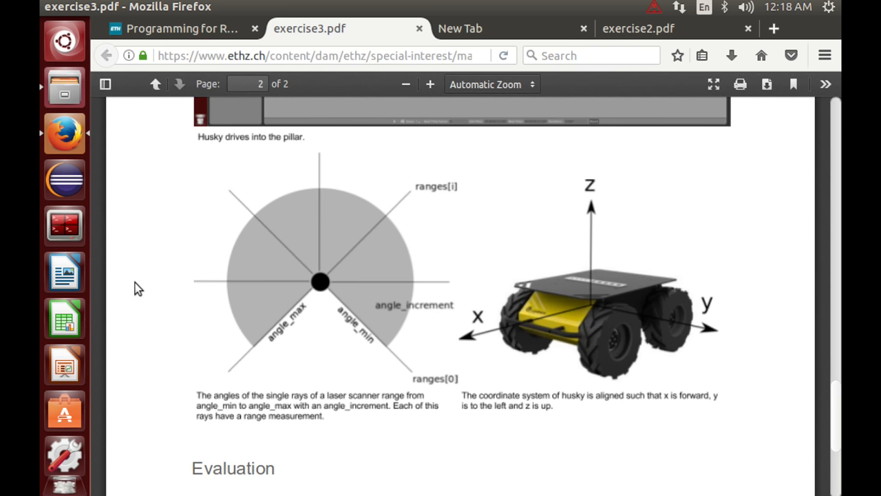
mouse_move(333, 295)
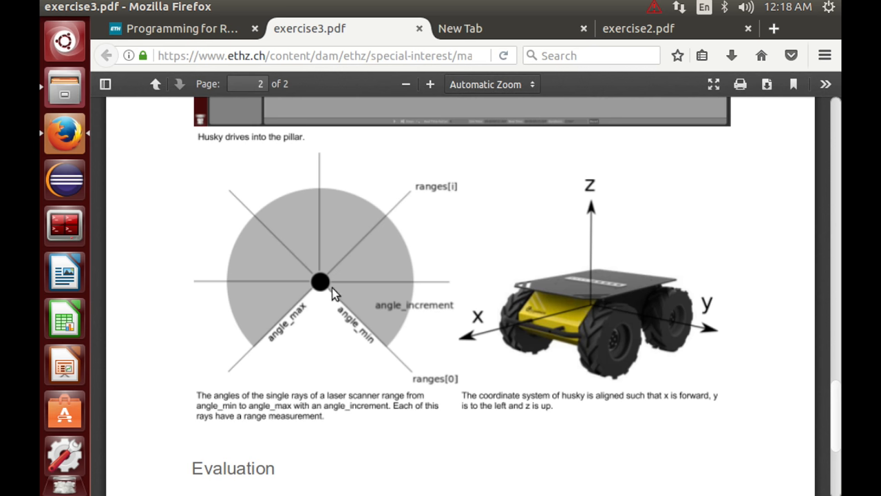
mouse_move(406, 369)
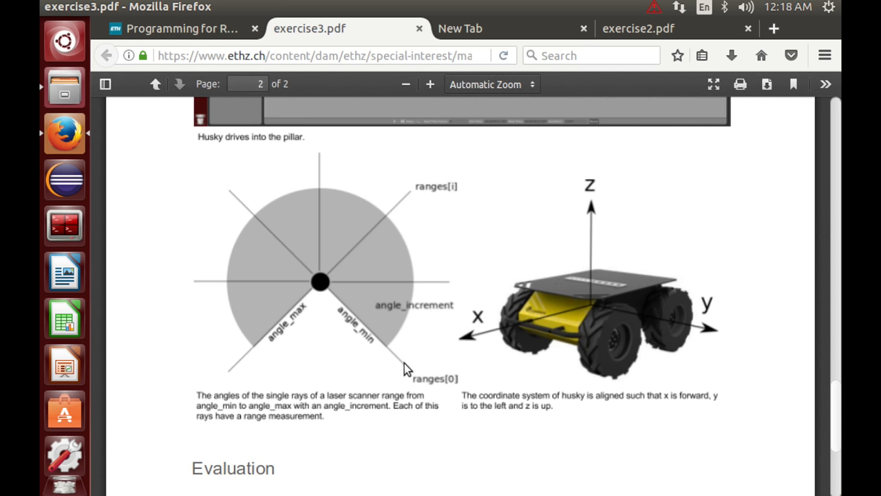
mouse_move(237, 361)
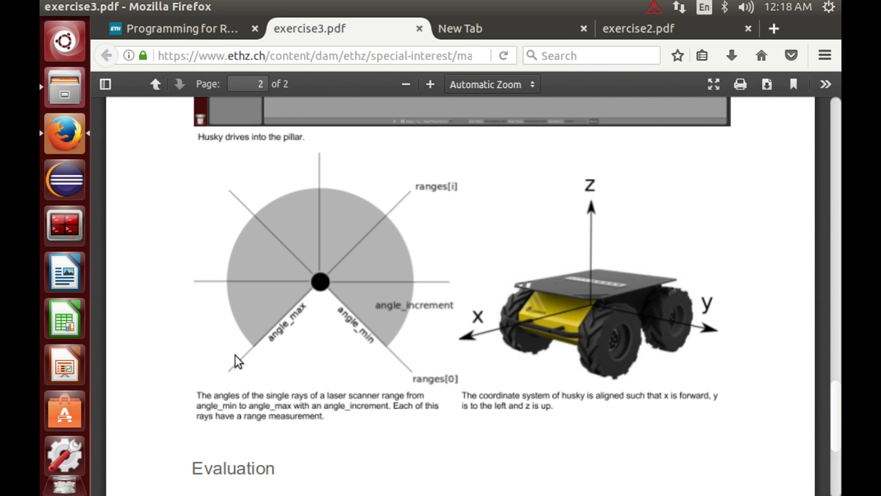
mouse_move(319, 241)
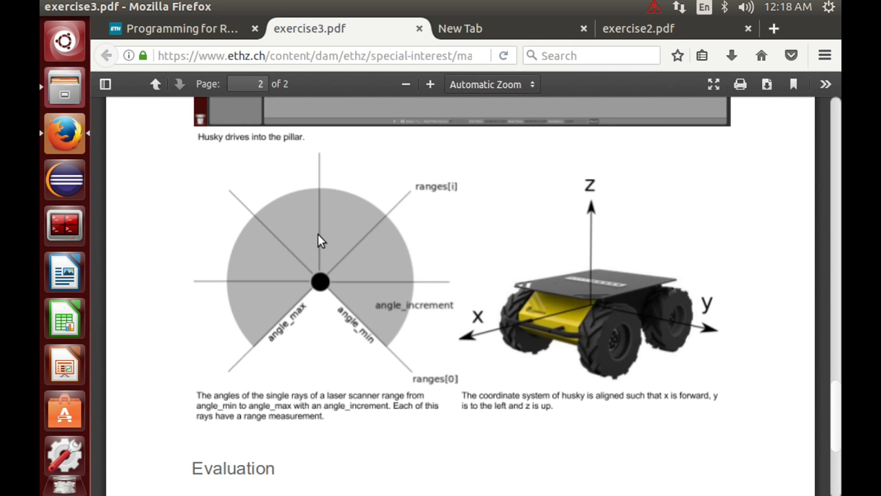
mouse_move(319, 269)
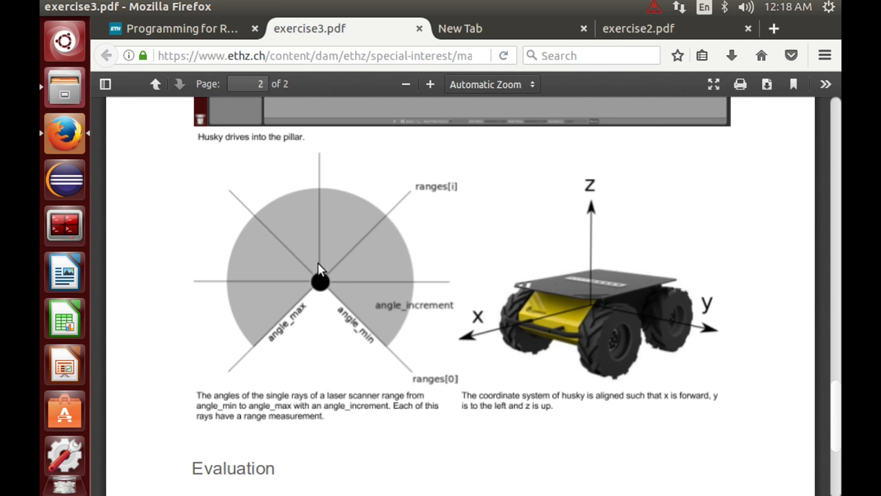
mouse_move(405, 289)
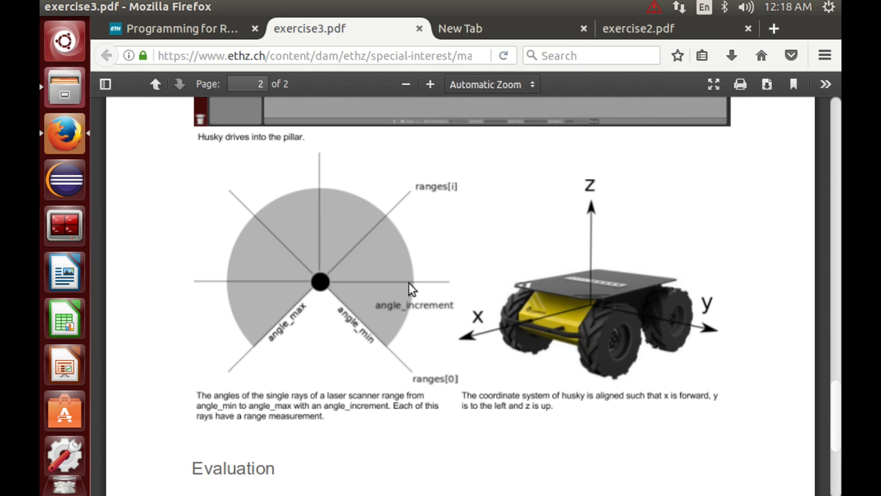
mouse_move(323, 208)
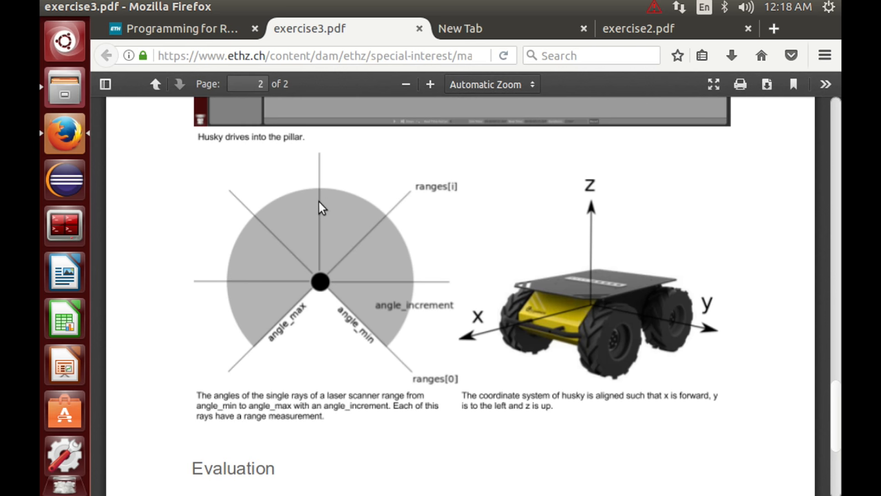
mouse_move(413, 292)
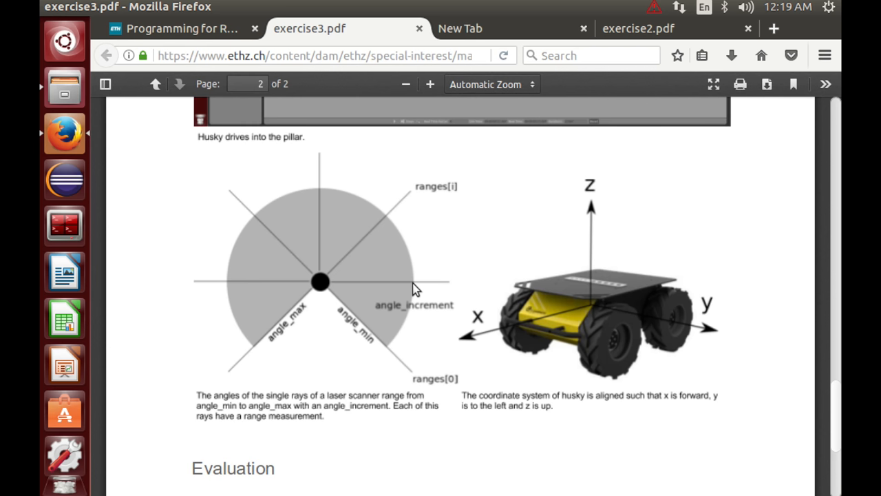
mouse_move(435, 201)
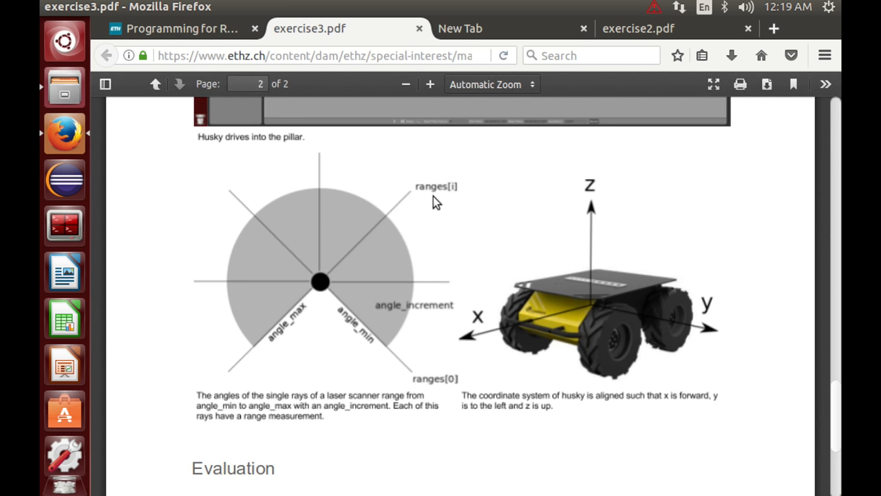
mouse_move(453, 208)
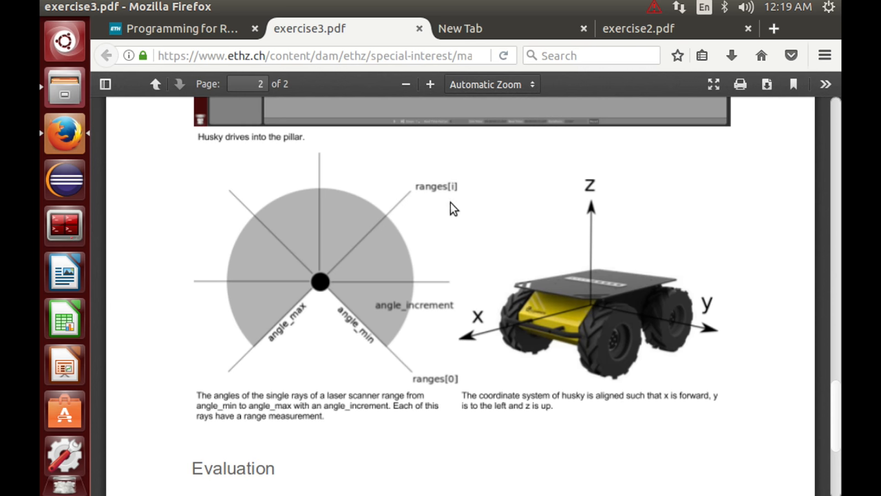
mouse_move(427, 207)
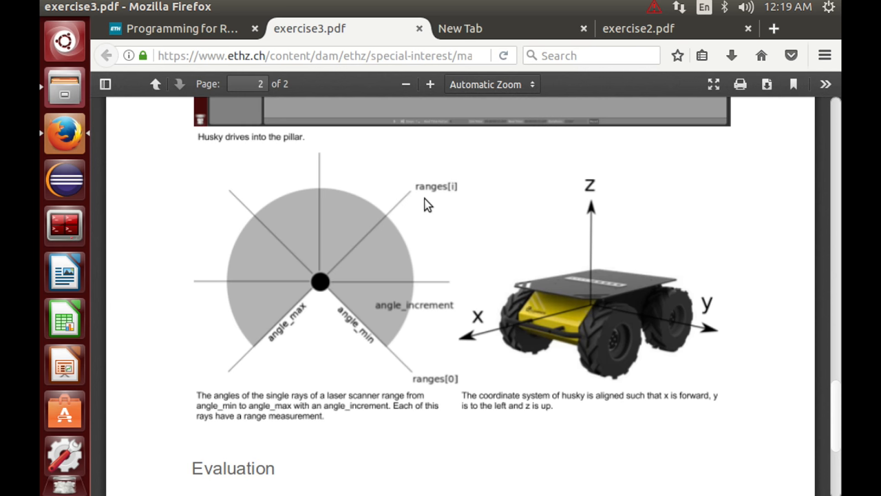
mouse_move(413, 198)
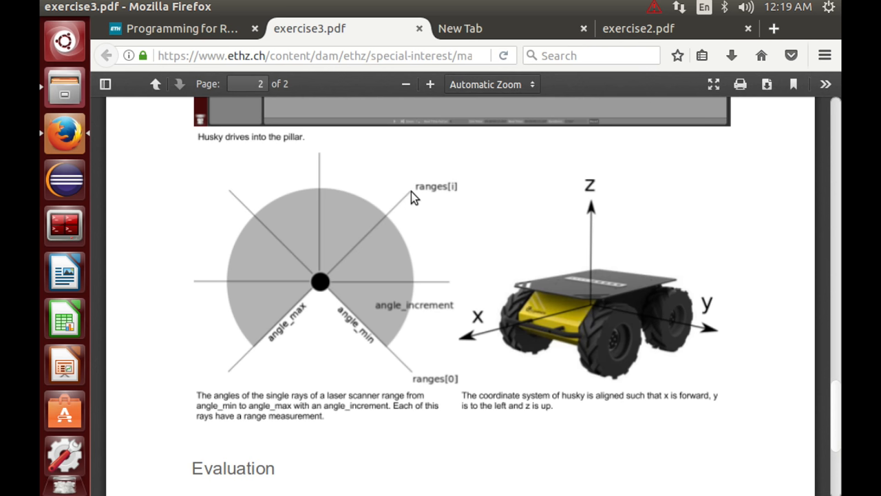
mouse_move(434, 210)
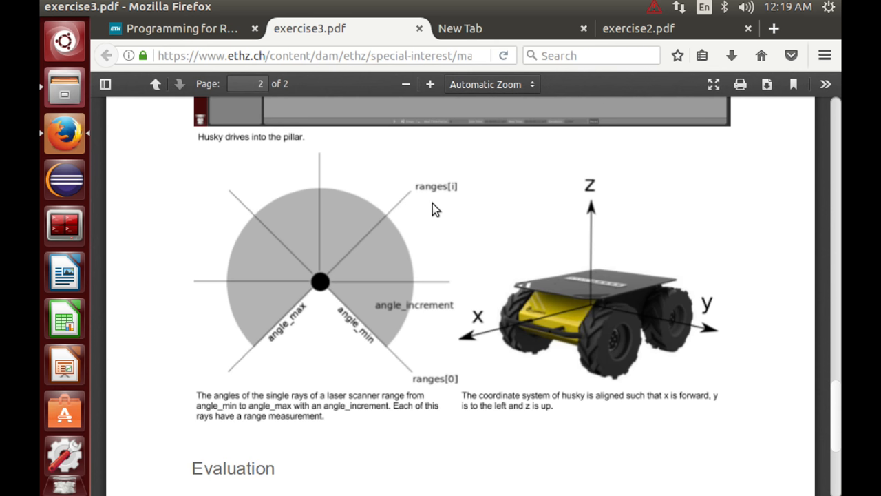
mouse_move(659, 267)
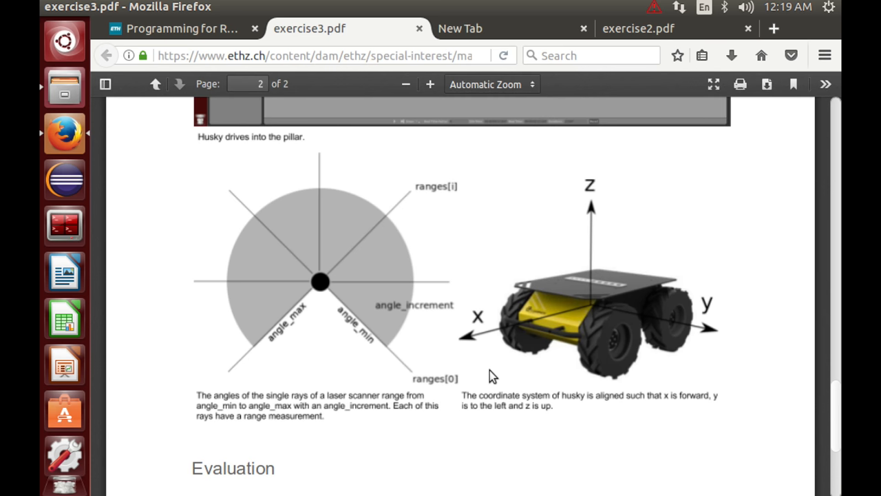
scroll("down", 3)
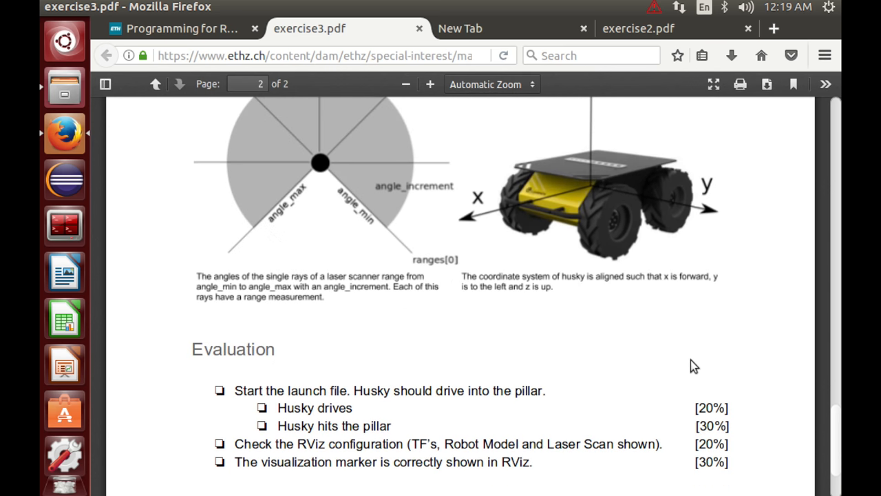
left_click(156, 84)
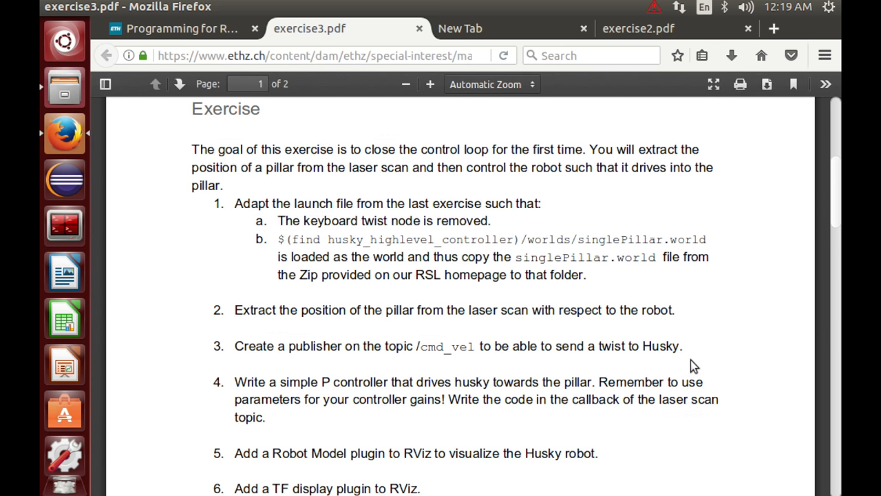
scroll("down", 3)
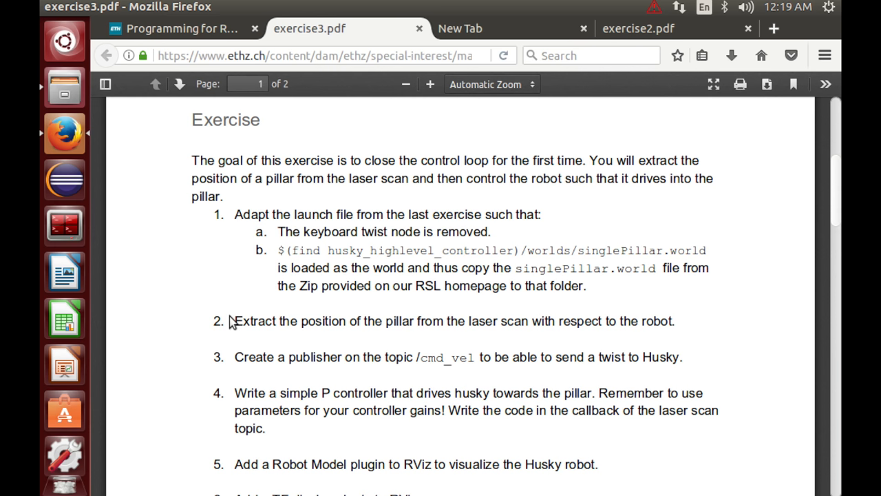
mouse_move(187, 322)
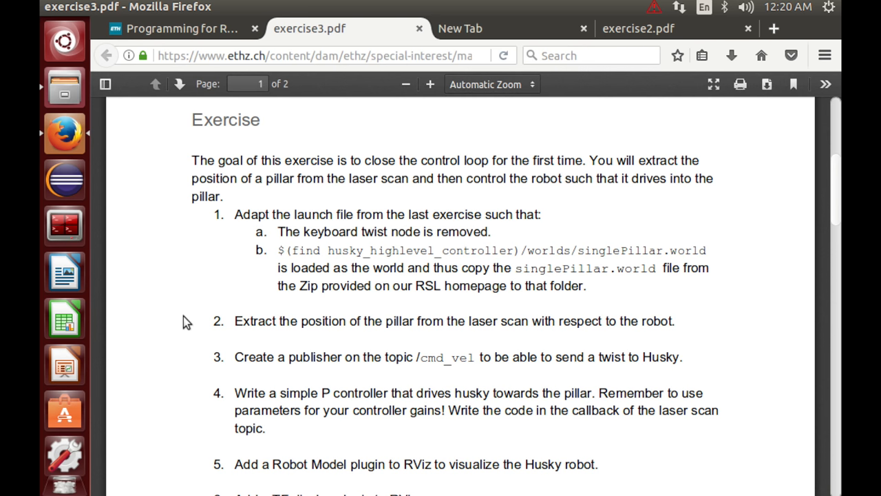
mouse_move(419, 394)
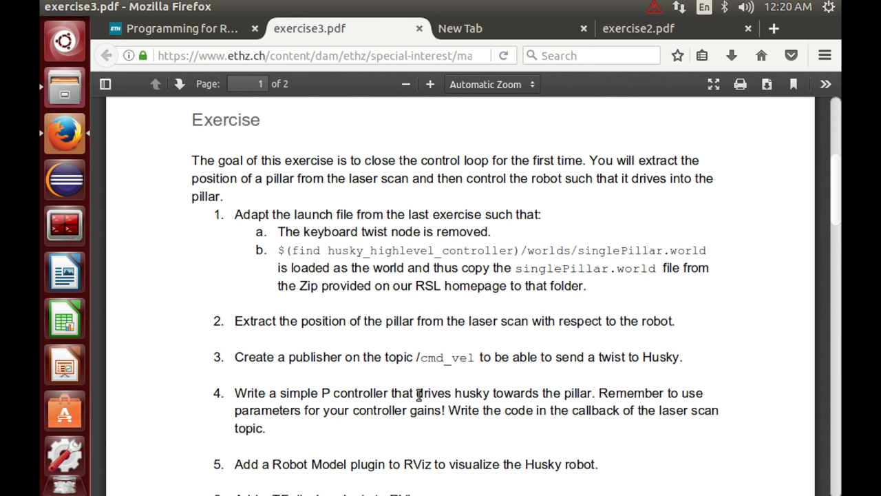
mouse_move(453, 361)
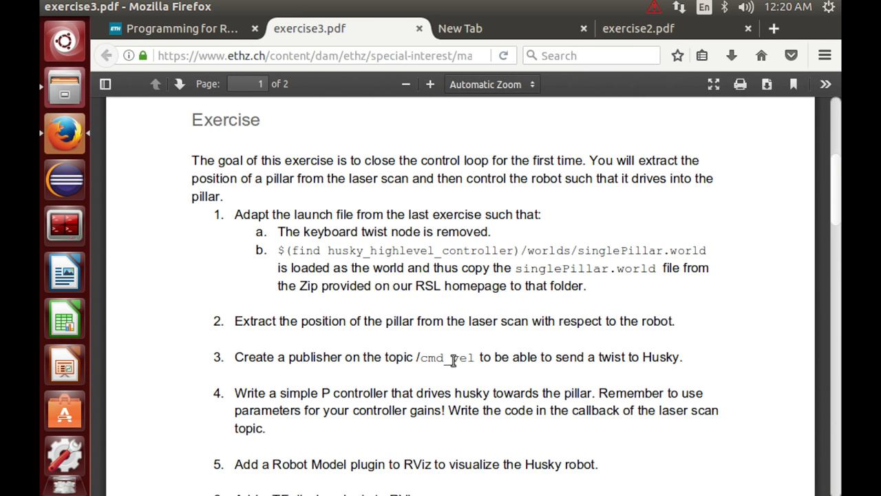
mouse_move(475, 359)
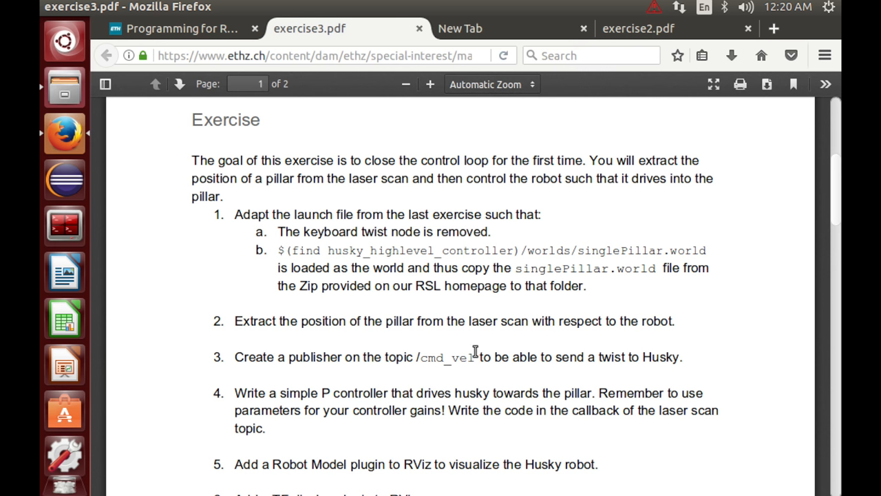
mouse_move(367, 337)
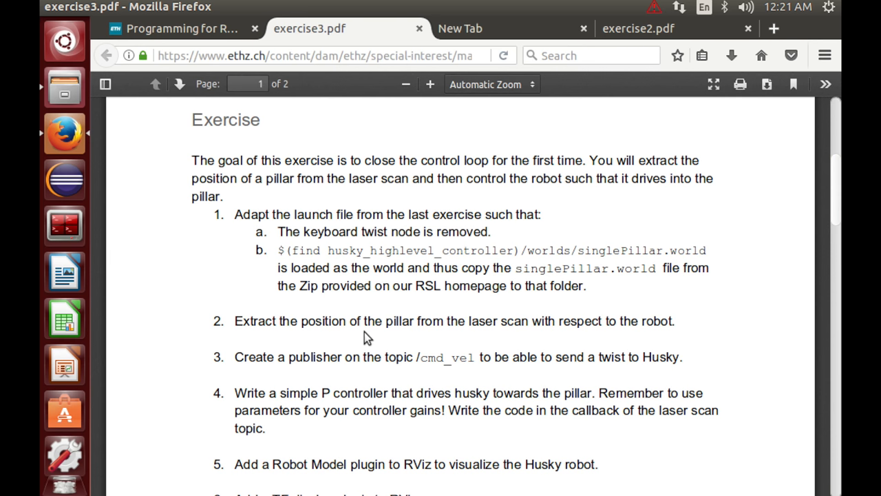
mouse_move(740, 386)
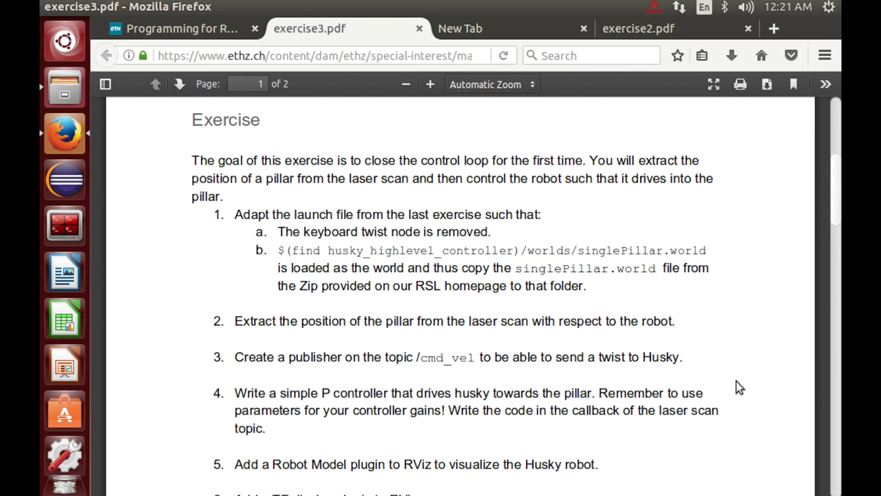
scroll("down", 3)
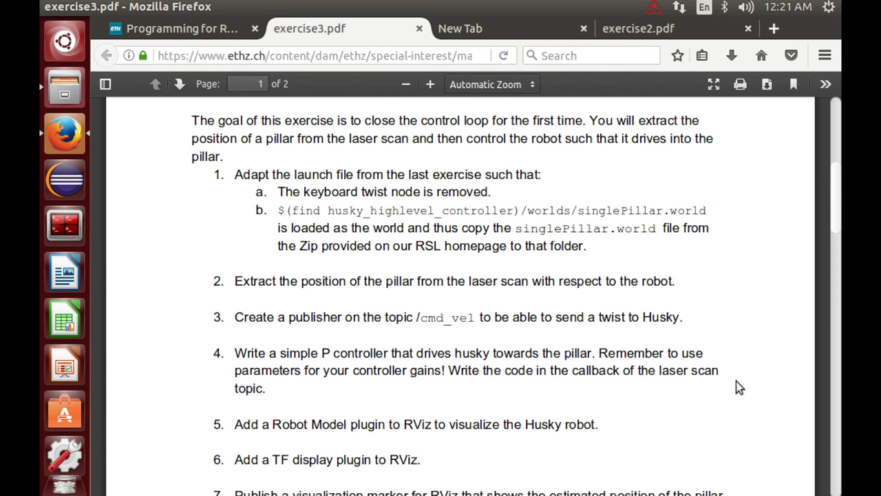
Scroll the Exercise 3 sheet down to item 7 on publishing an RViz marker for the pillar
scroll("down", 3)
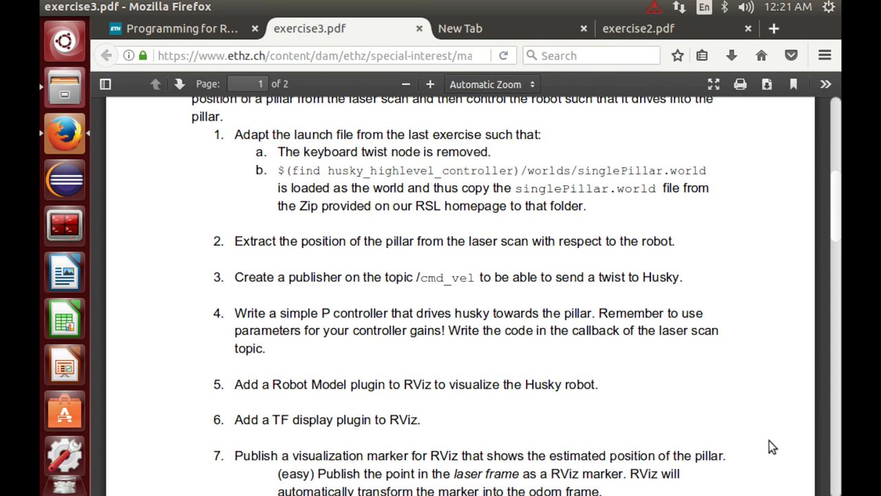
scroll("down", 3)
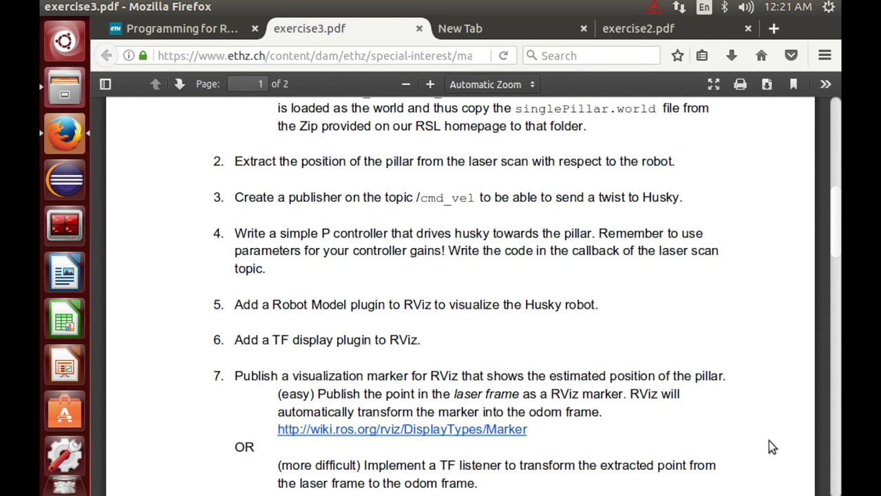
mouse_move(664, 351)
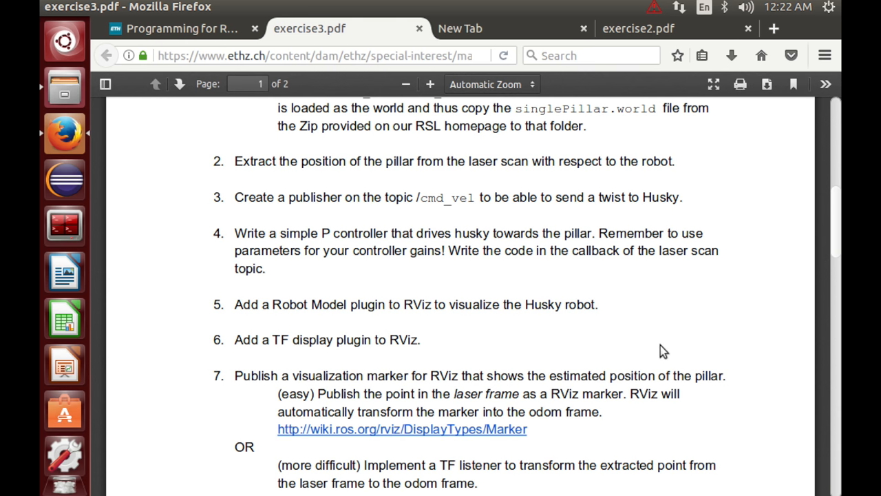
scroll("down", 3)
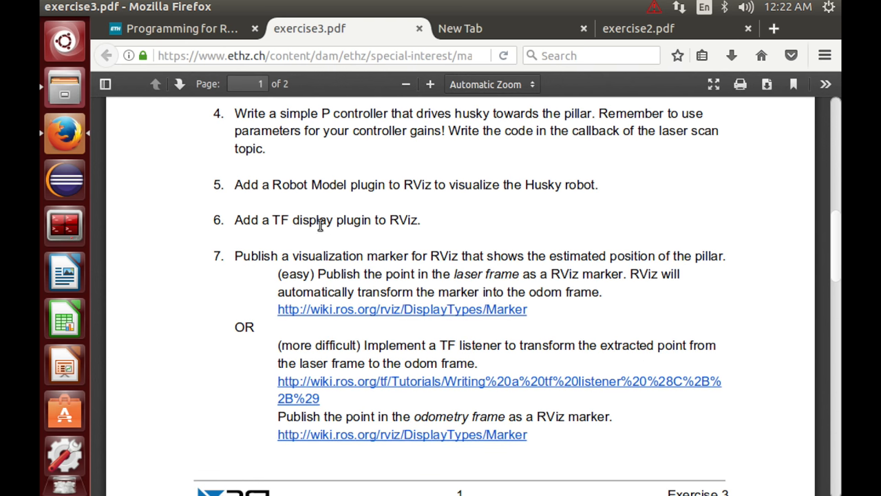
mouse_move(503, 190)
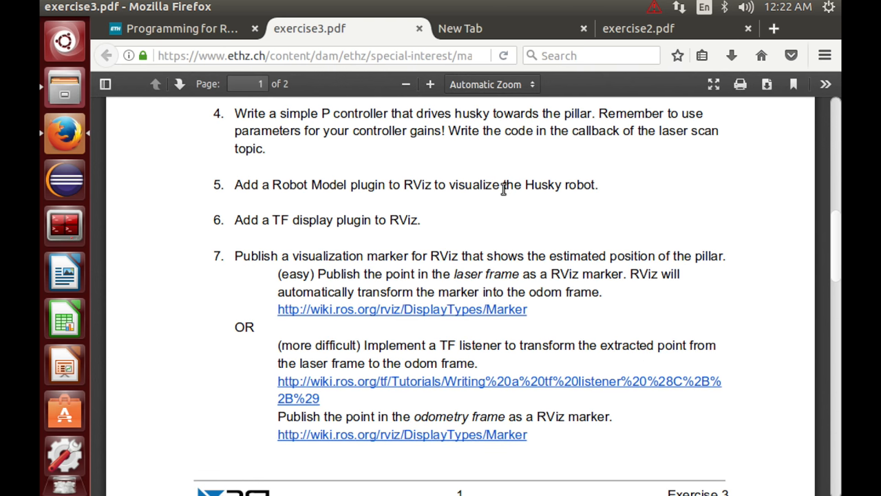
mouse_move(234, 223)
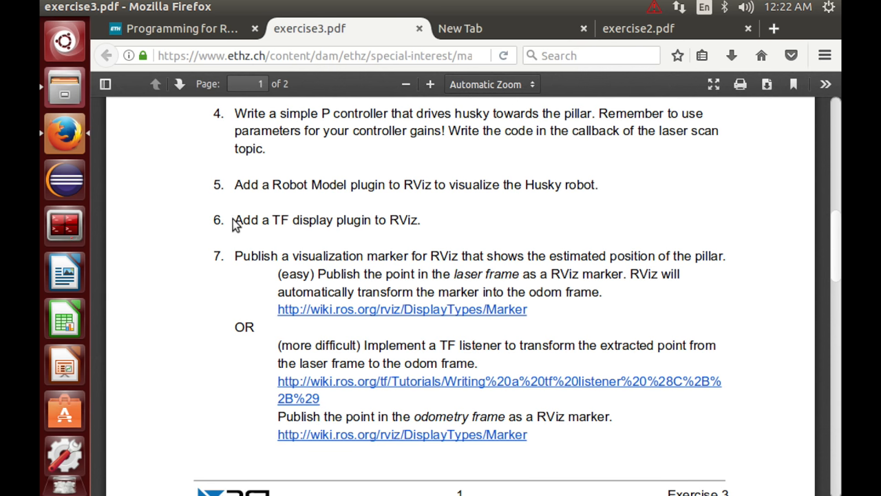
mouse_move(170, 387)
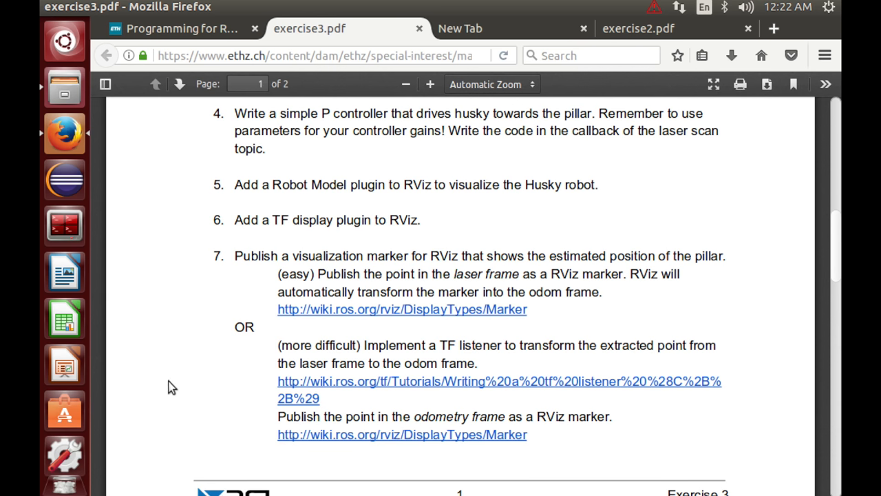
Follow the wiki.ros.org/rviz/DisplayTypes/Marker link from task 7
scroll("down", 3)
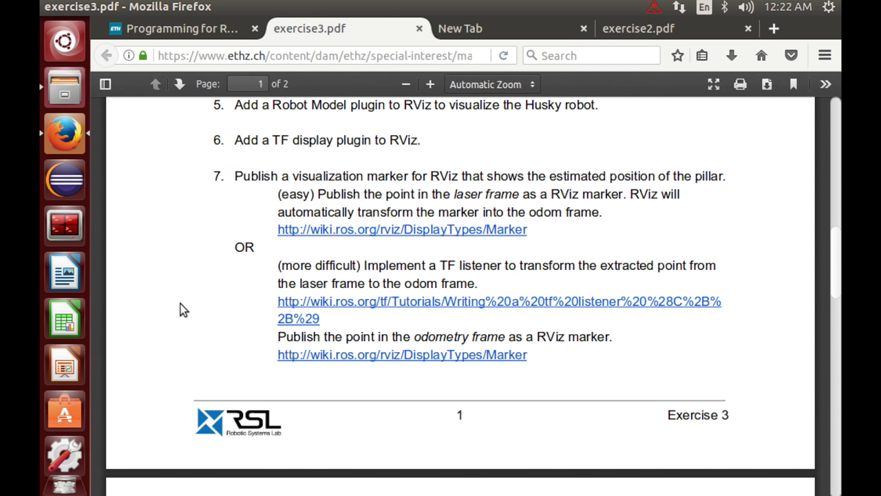
mouse_move(217, 248)
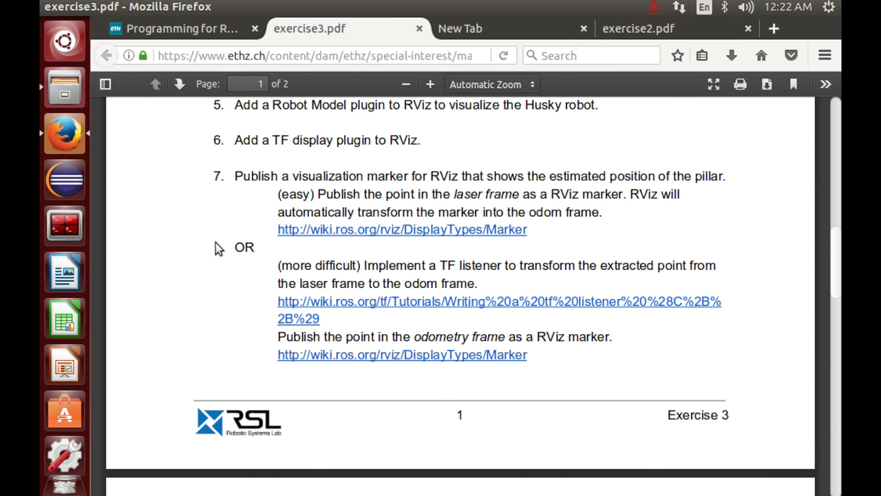
mouse_move(357, 226)
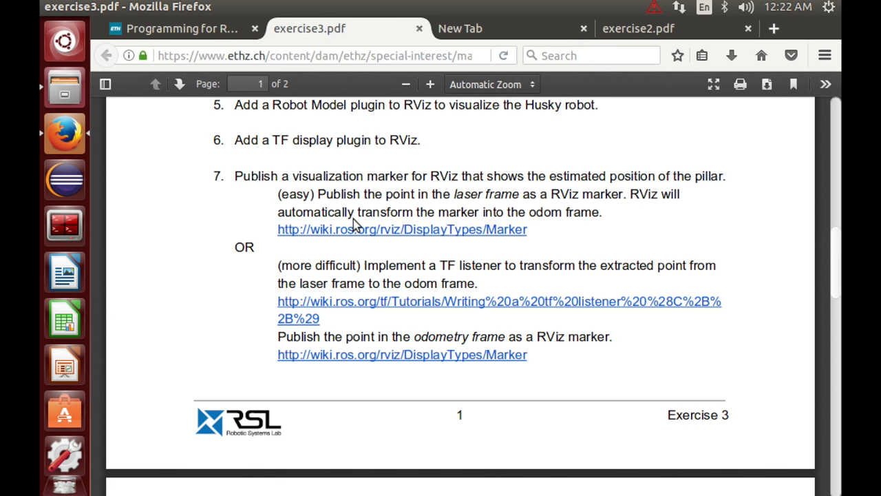
left_click(402, 229)
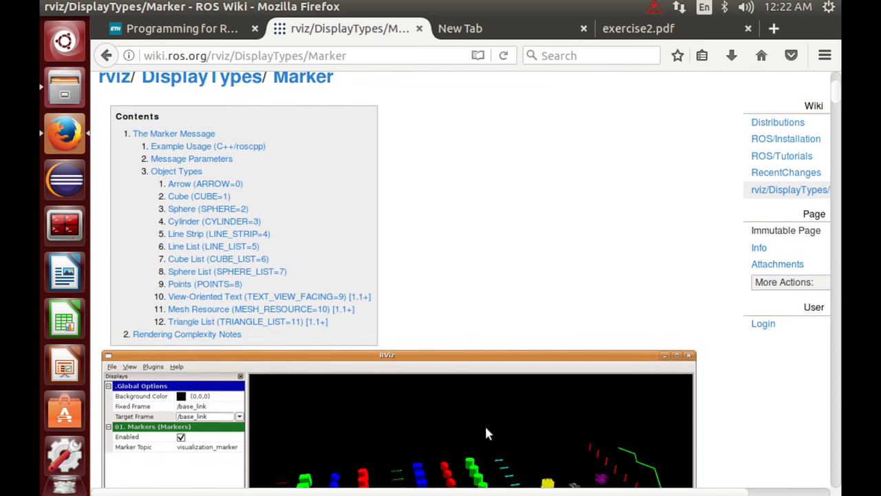
Scroll through the C++ Marker example code on the ROS Wiki page
scroll("down", 3)
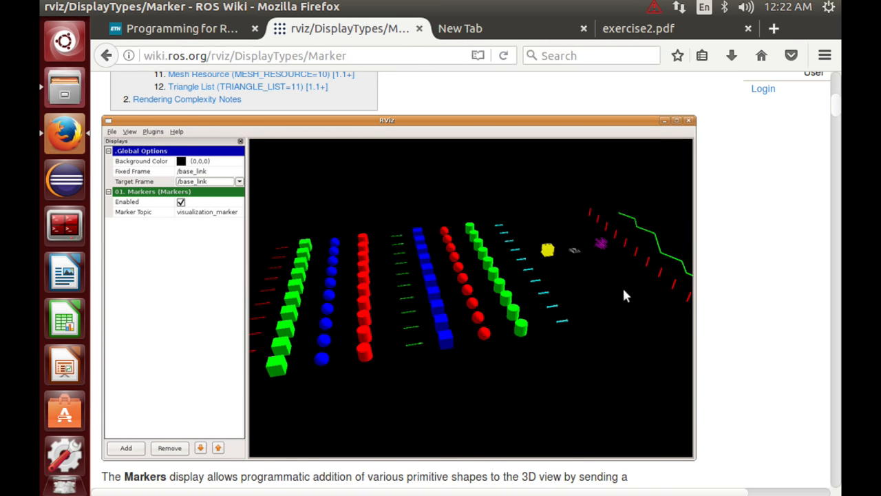
scroll("down", 3)
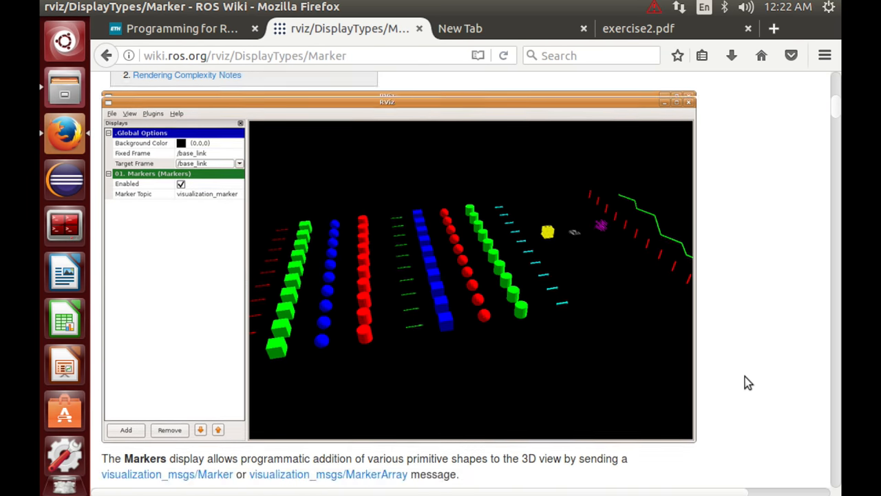
scroll("down", 3)
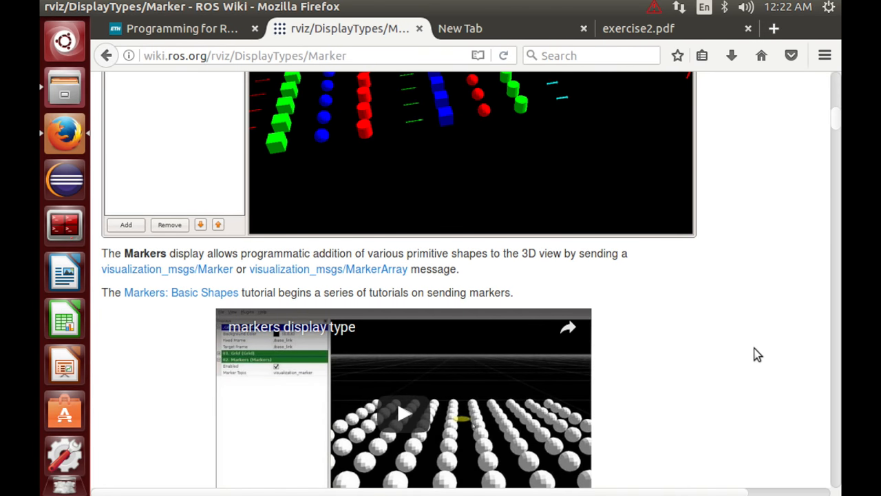
scroll("down", 3)
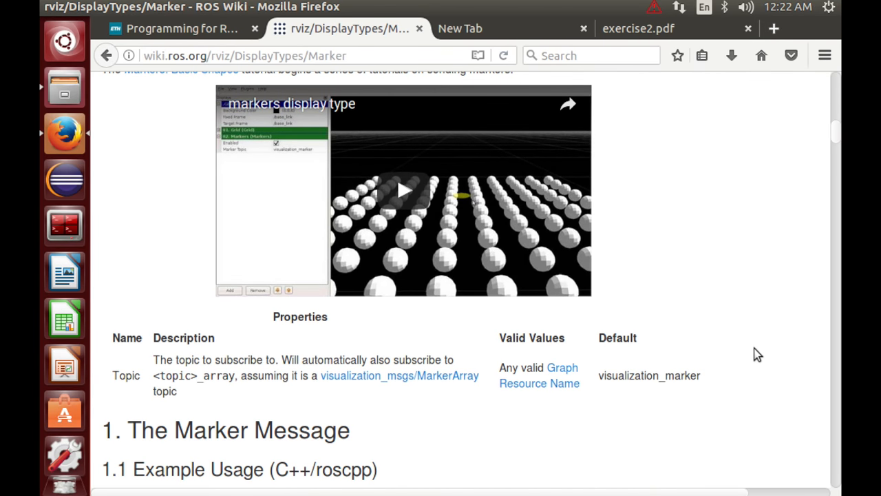
scroll("down", 3)
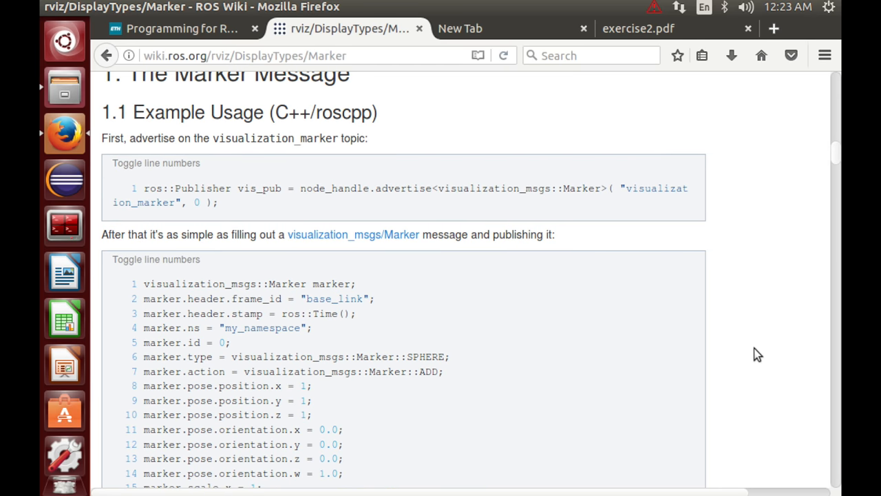
mouse_move(199, 187)
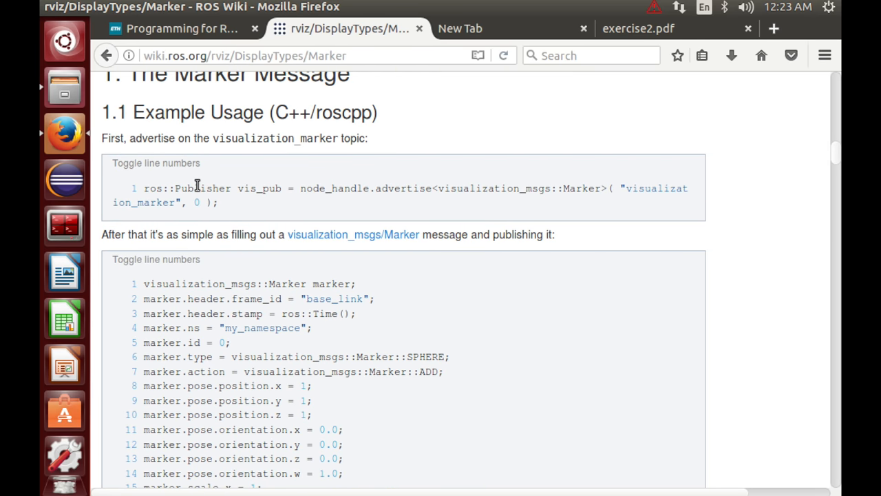
mouse_move(256, 208)
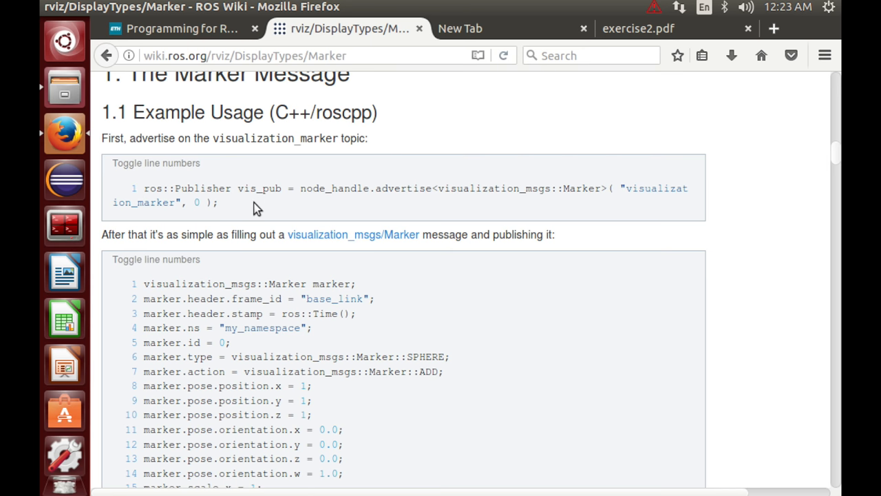
mouse_move(242, 206)
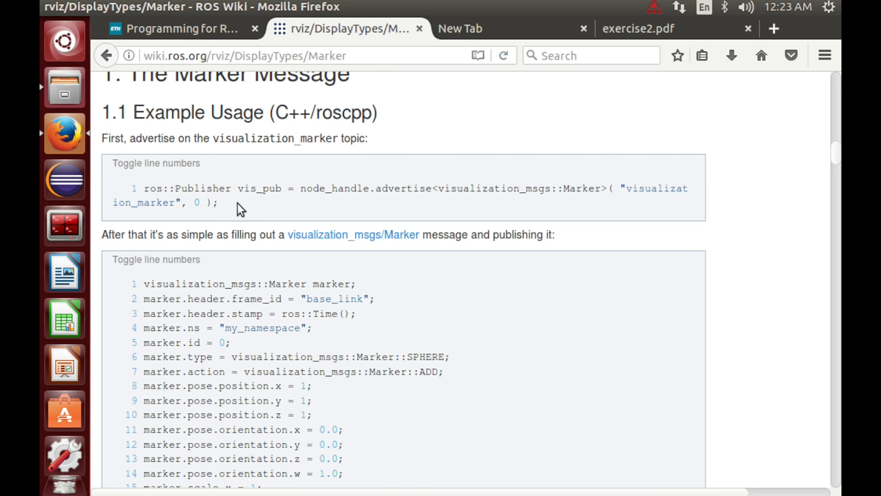
scroll("up", 3)
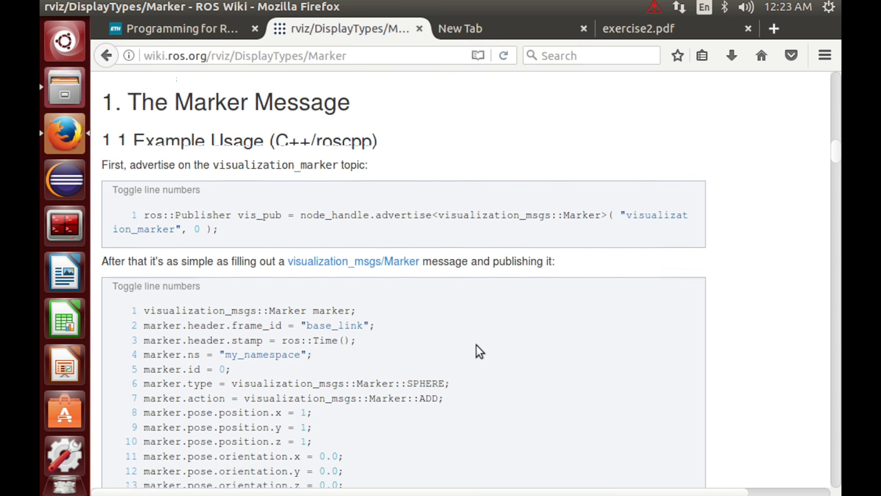
scroll("down", 3)
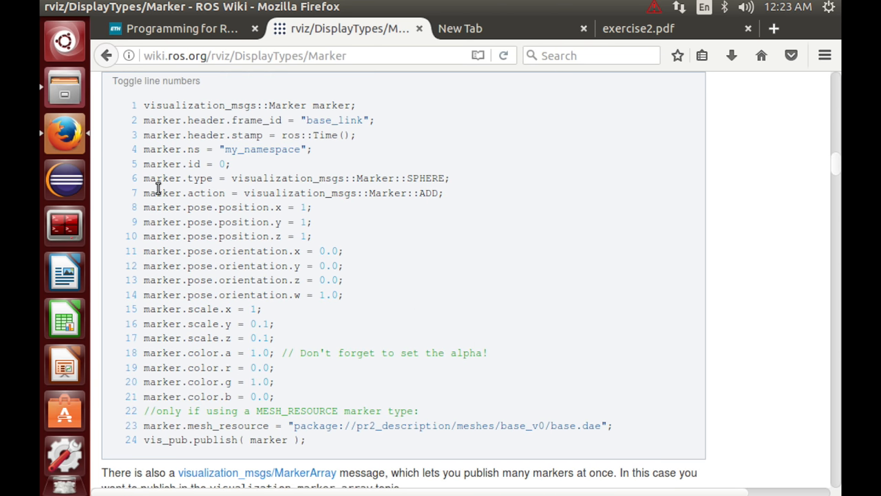
mouse_move(193, 307)
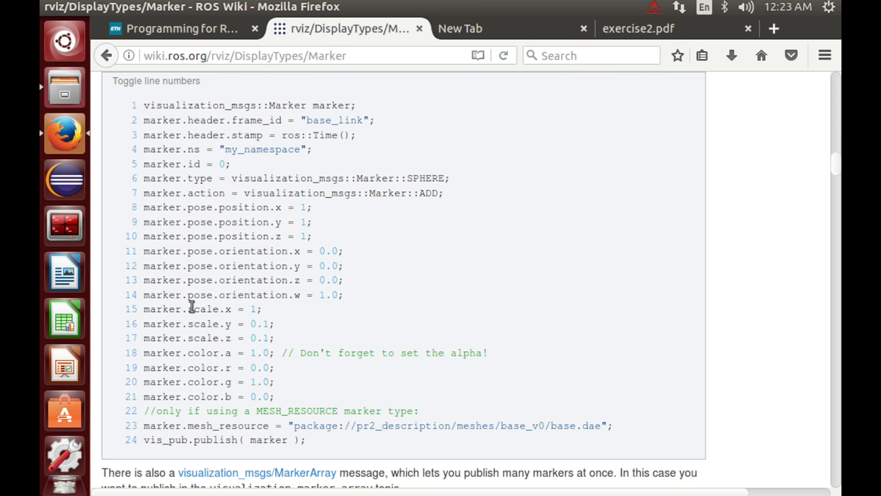
mouse_move(214, 324)
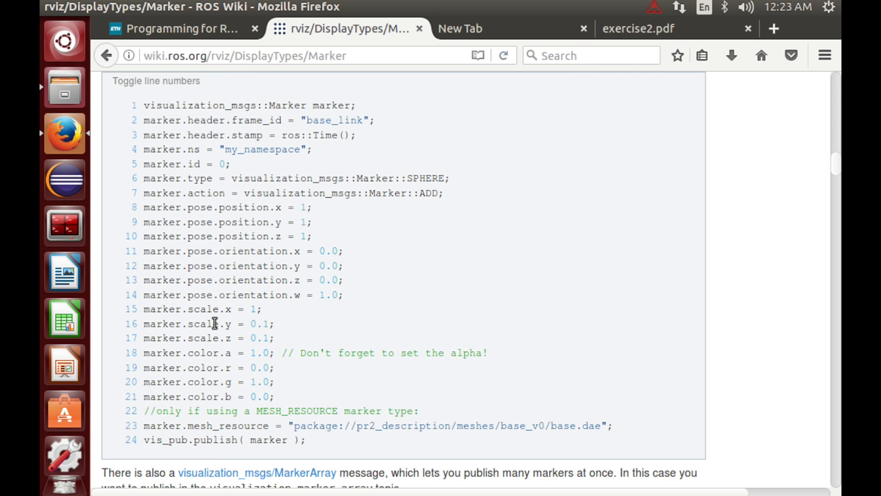
mouse_move(268, 357)
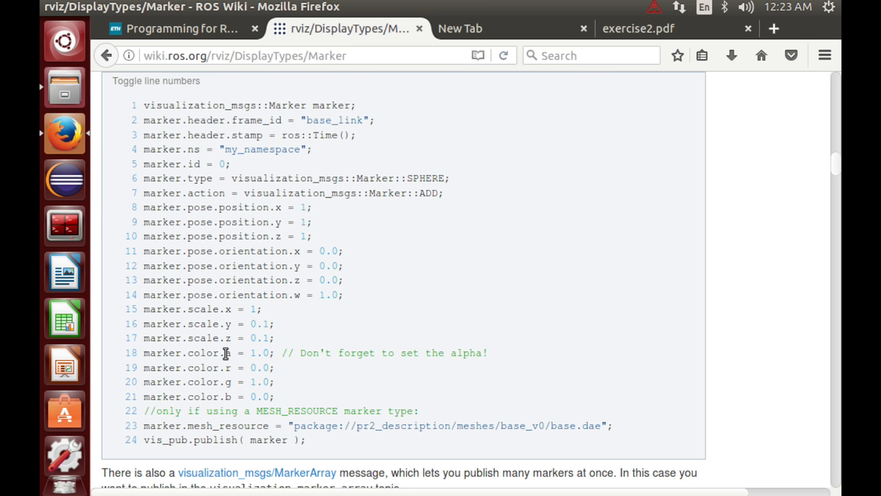
Highlight the base_link frame id in the example code and look around it
double_click(248, 352)
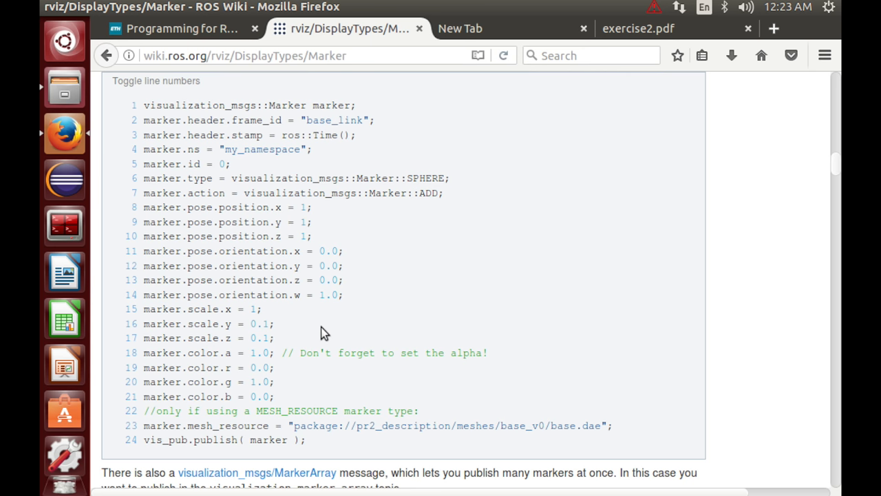
mouse_move(494, 385)
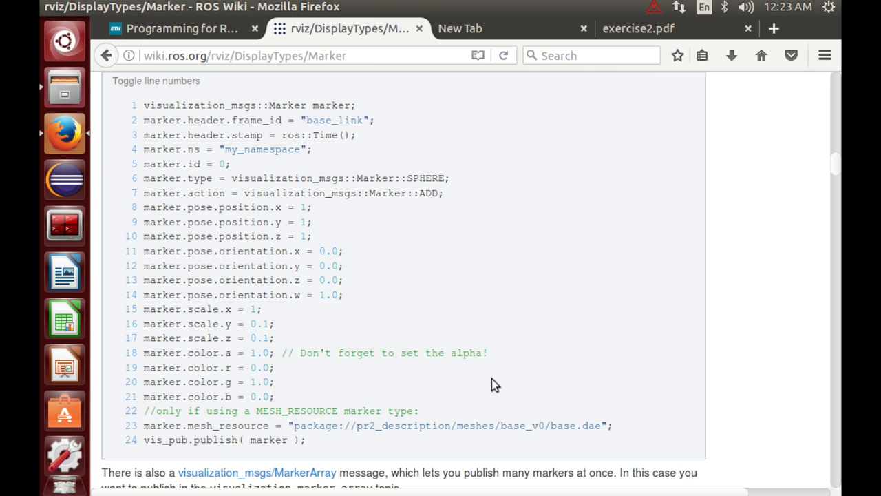
mouse_move(276, 131)
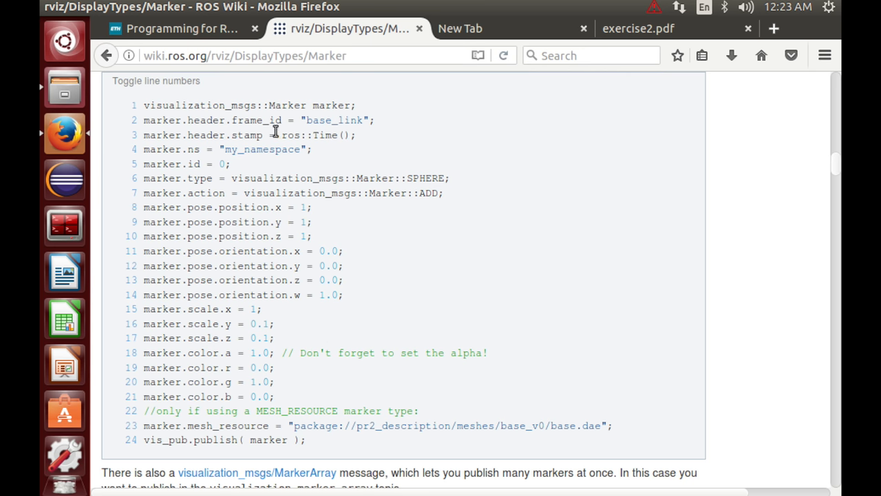
mouse_move(145, 120)
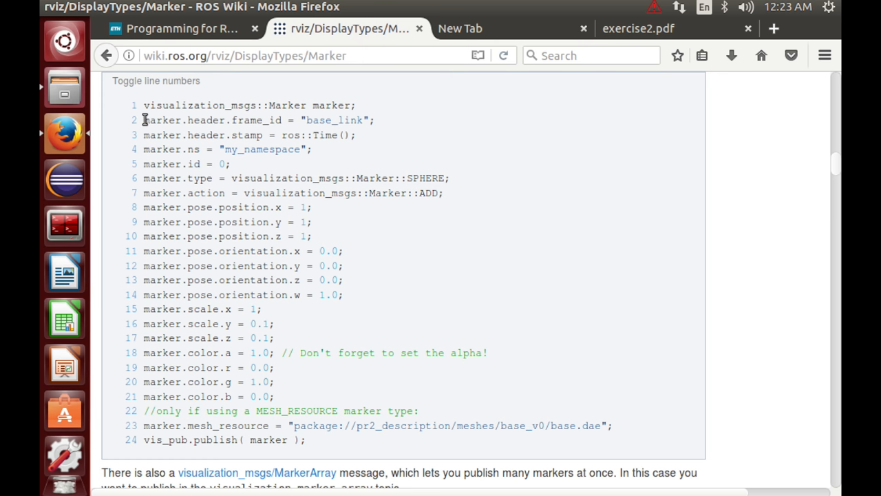
double_click(206, 120)
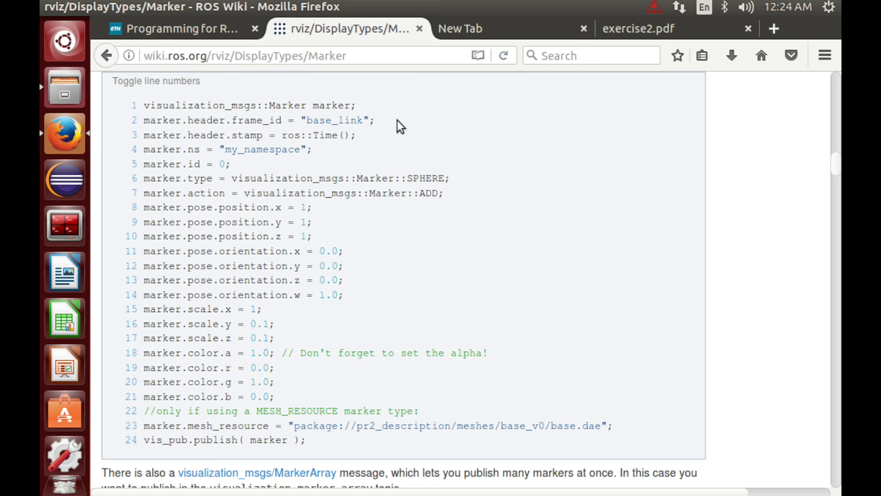
mouse_move(300, 119)
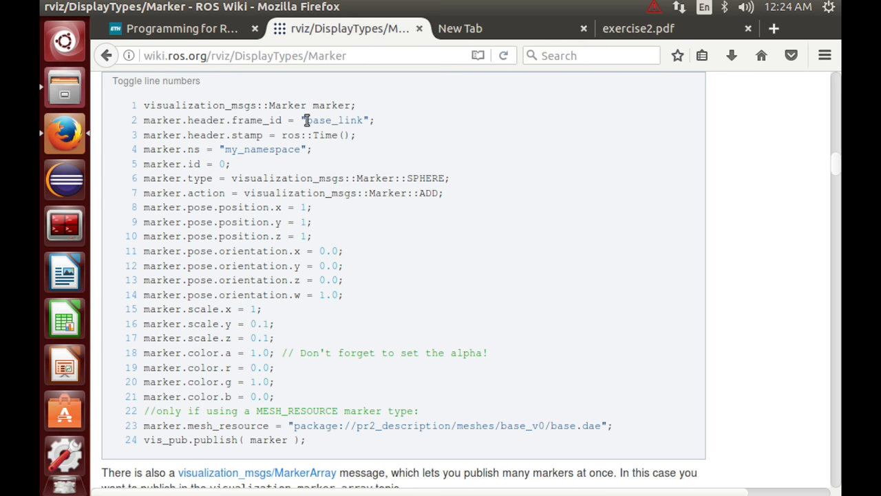
double_click(333, 120)
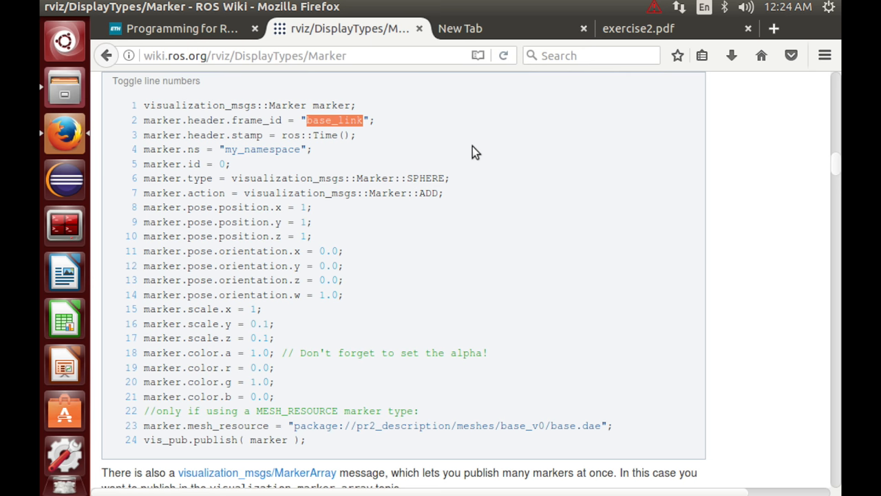
mouse_move(524, 204)
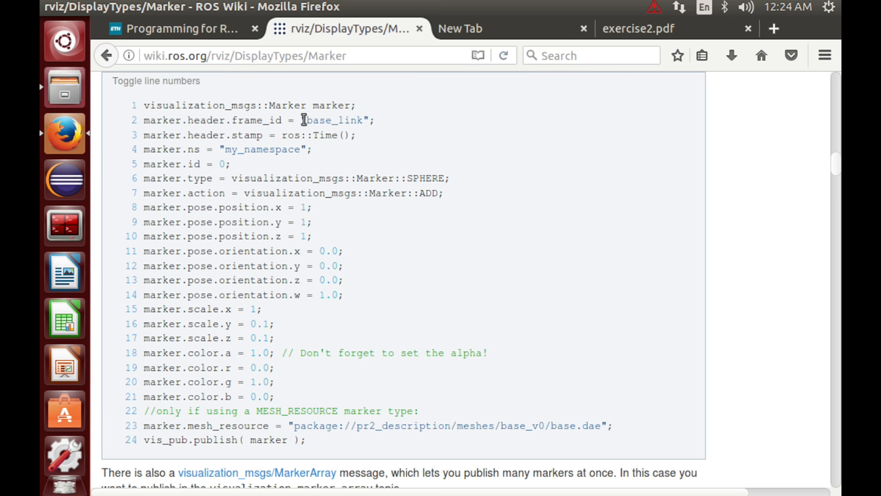
scroll("up", 3)
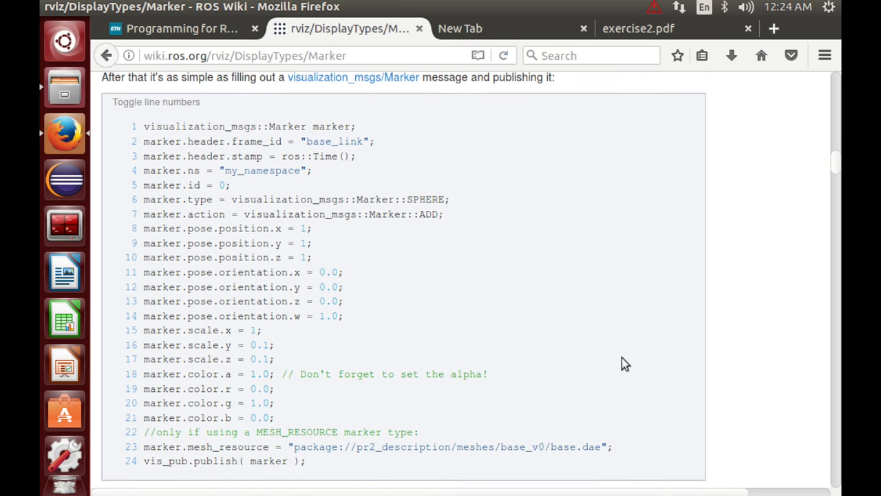
scroll("down", 3)
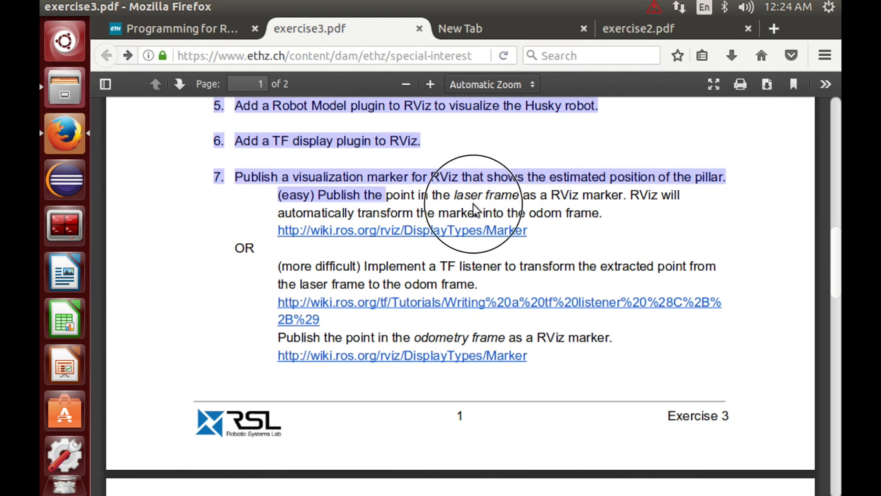
Back in the Exercise 3 sheet, bring page 2's Gazebo screenshot of Husky and the pillar into view
left_click(303, 268)
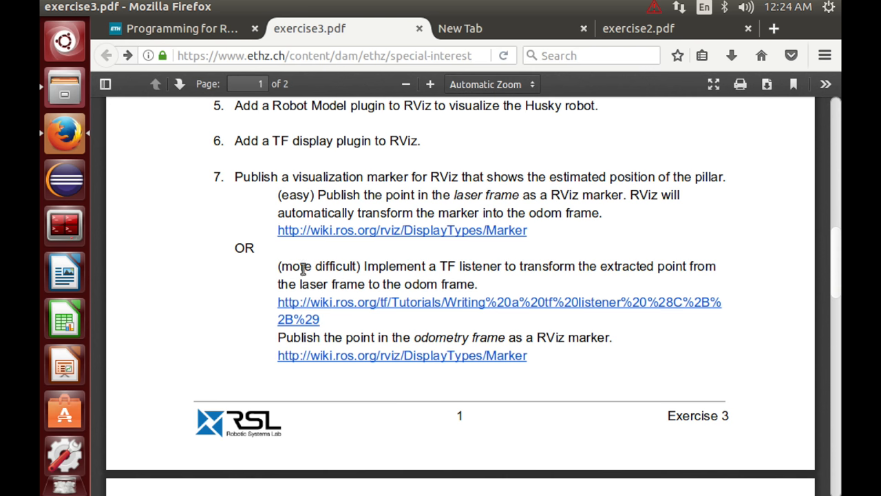
mouse_move(251, 274)
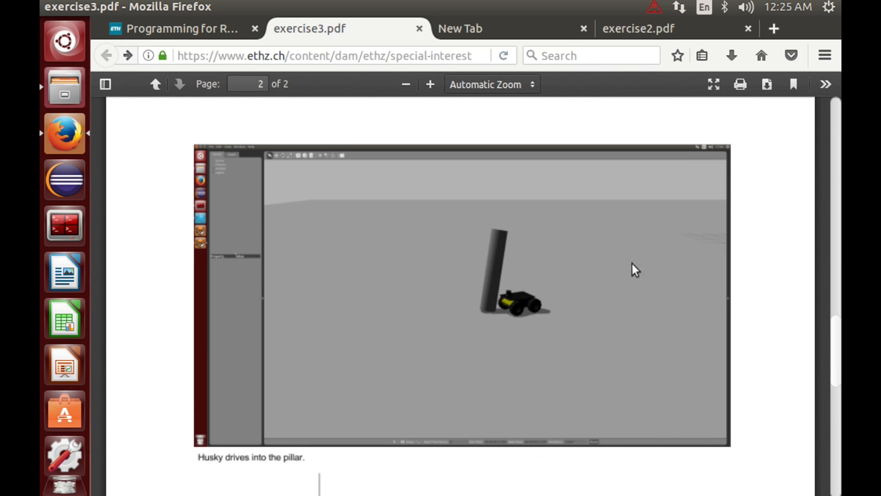
mouse_move(548, 310)
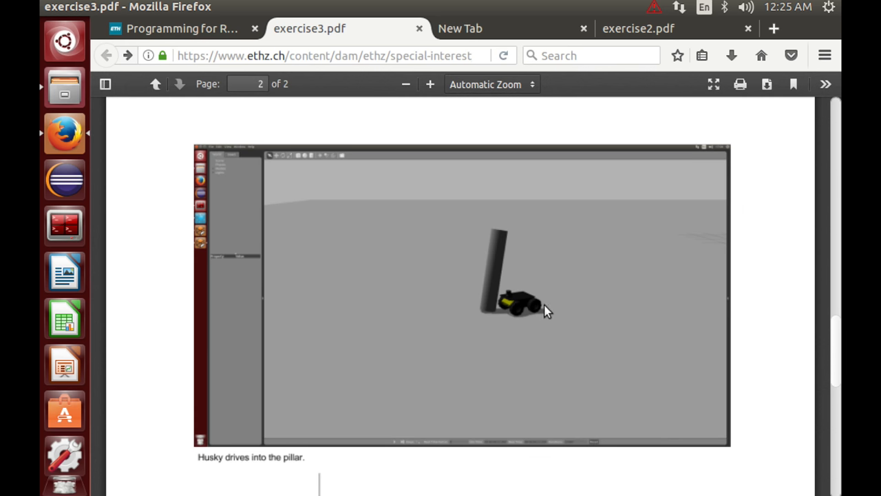
mouse_move(589, 294)
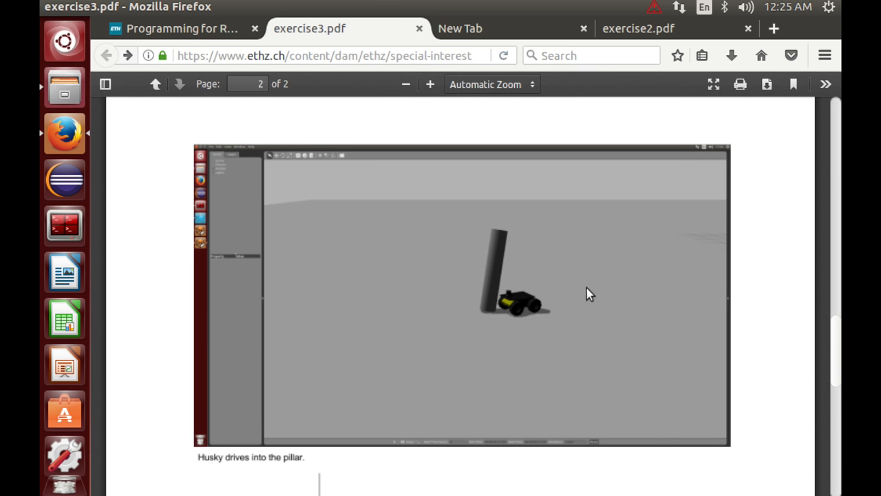
scroll("up", 3)
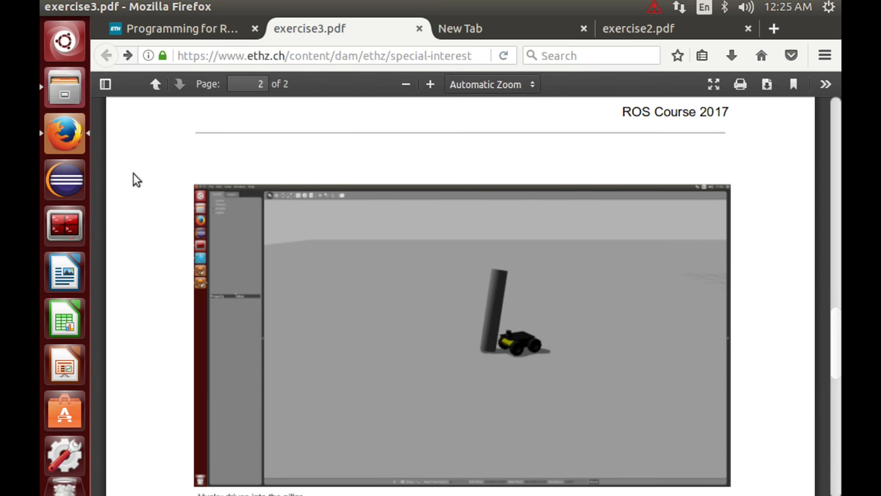
Run roslaunch husky_highlevel_controller husky.launch in a terminal to start the simulation
left_click(63, 226)
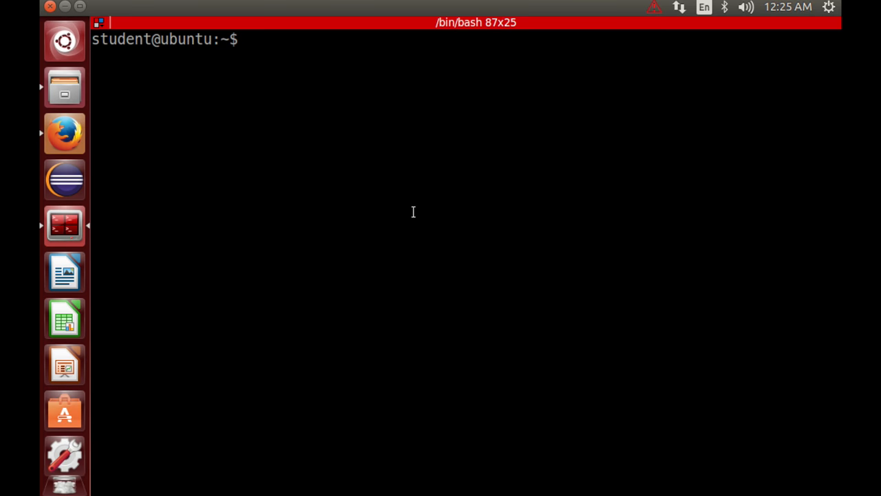
type("roslaunch hu")
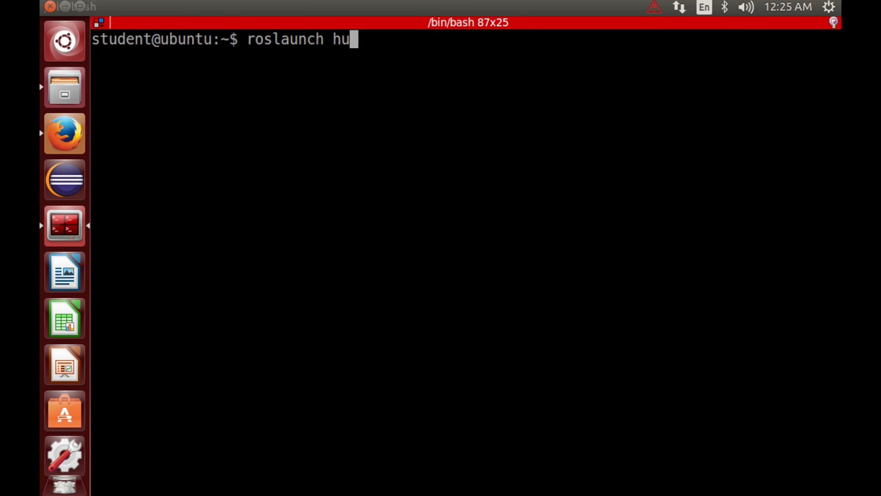
type("sky_highlevel_controller")
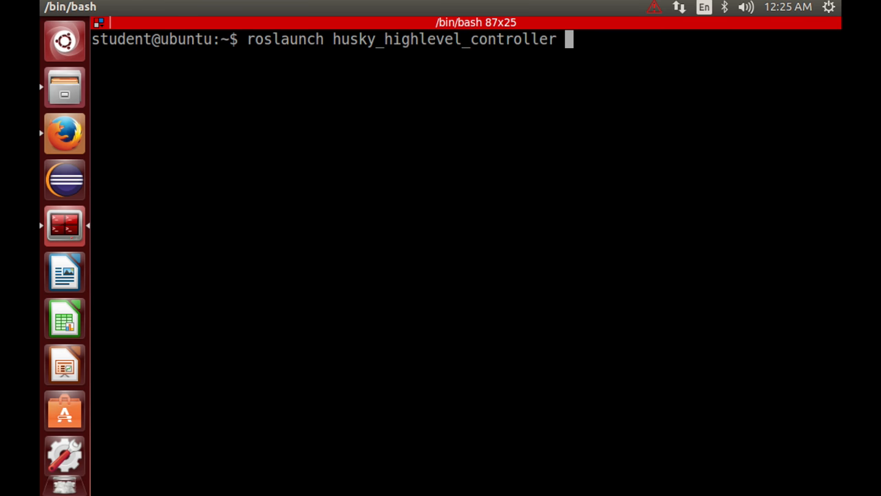
type("husky.launch")
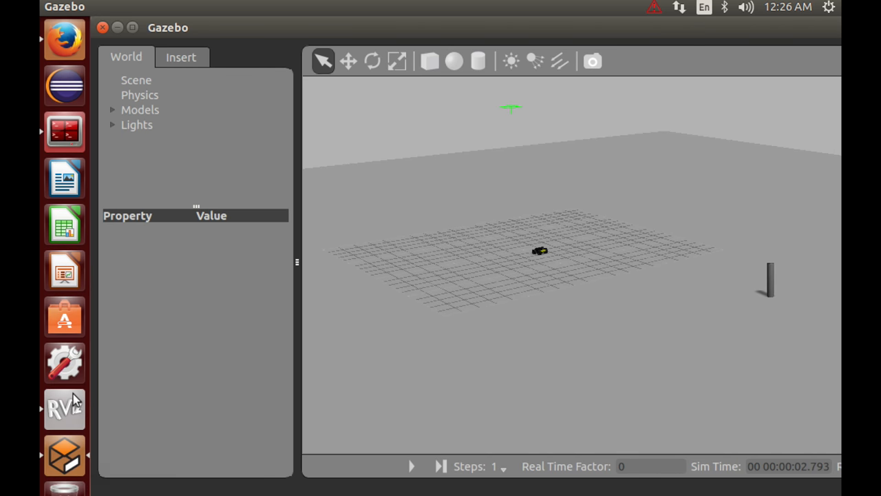
mouse_move(64, 408)
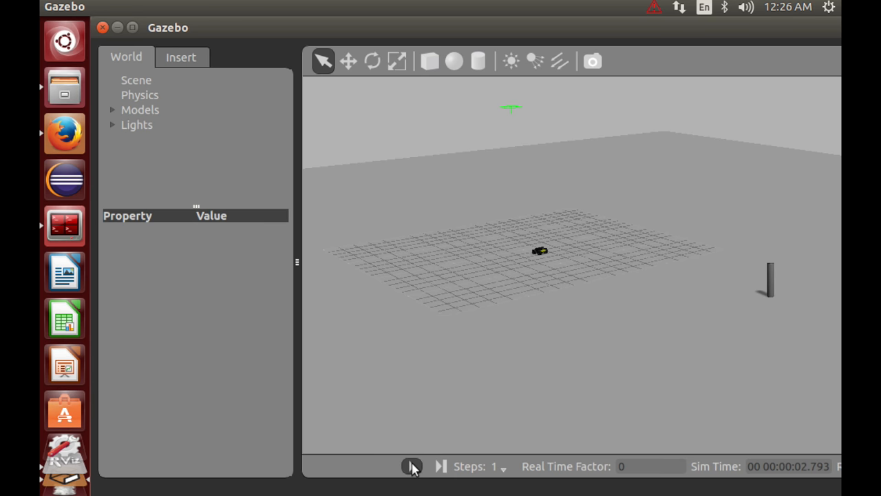
mouse_move(412, 465)
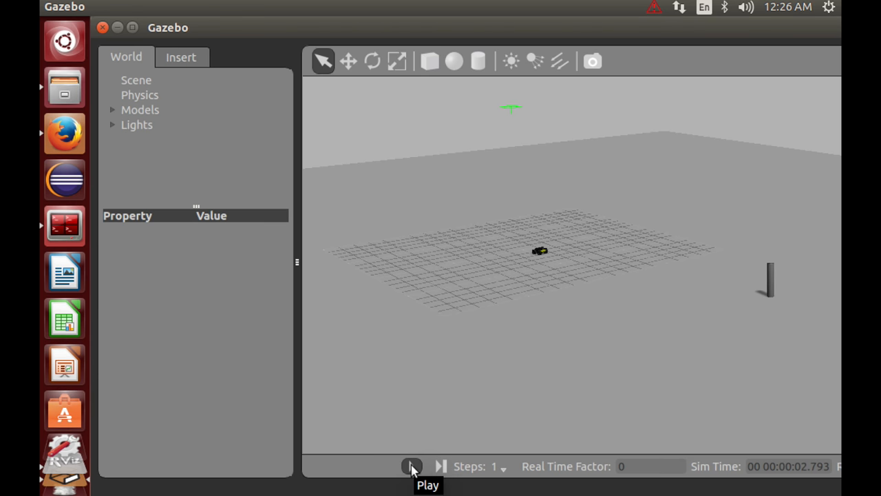
Play the Gazebo simulation so Husky drives across the grid, then pause it
left_click(412, 465)
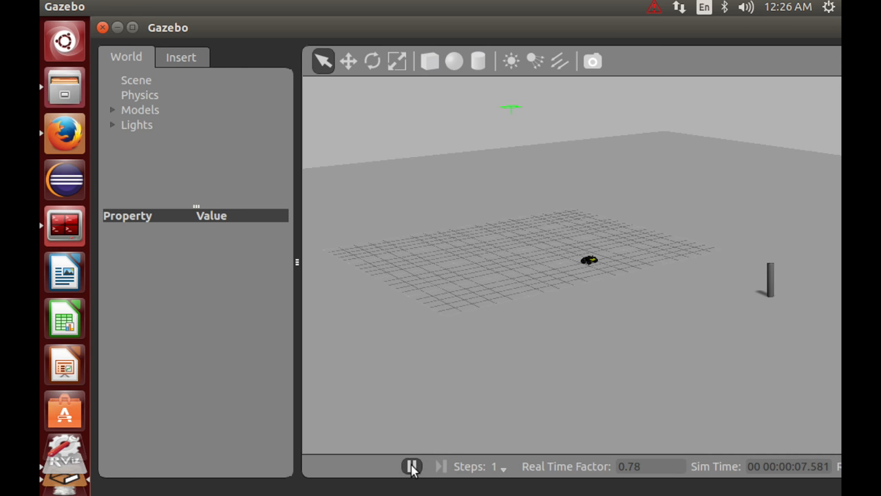
left_click(412, 465)
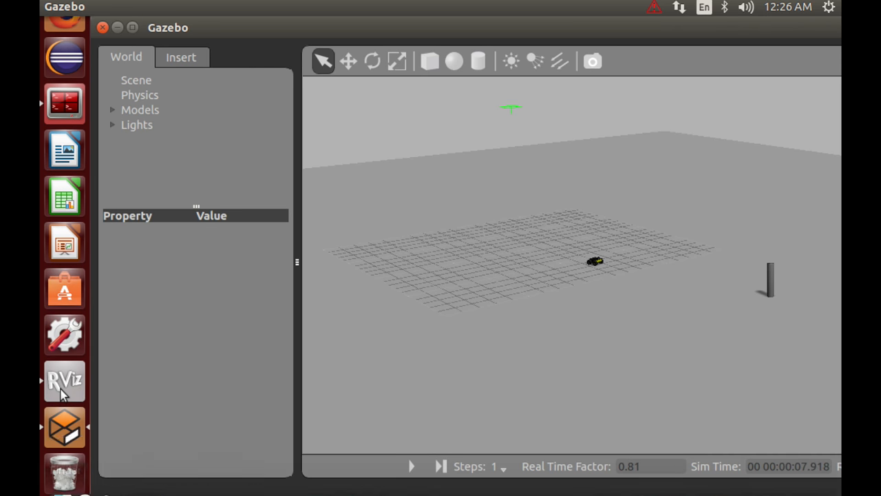
In RViz, dismiss the Add display dialog, then zoom and orbit onto the Husky with its laser scan
left_click(63, 380)
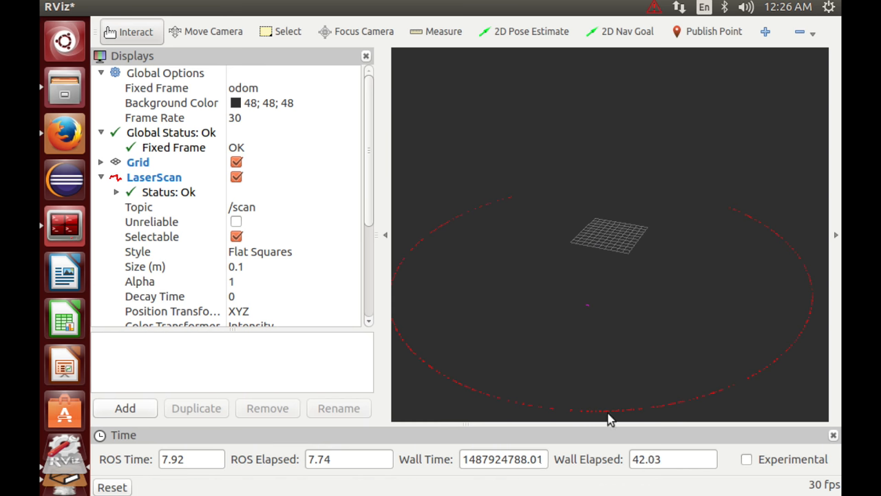
mouse_move(565, 310)
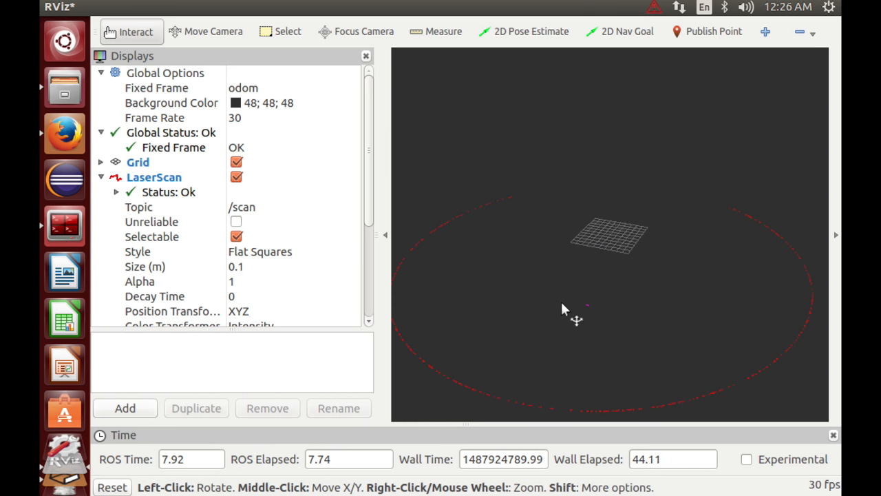
mouse_move(590, 311)
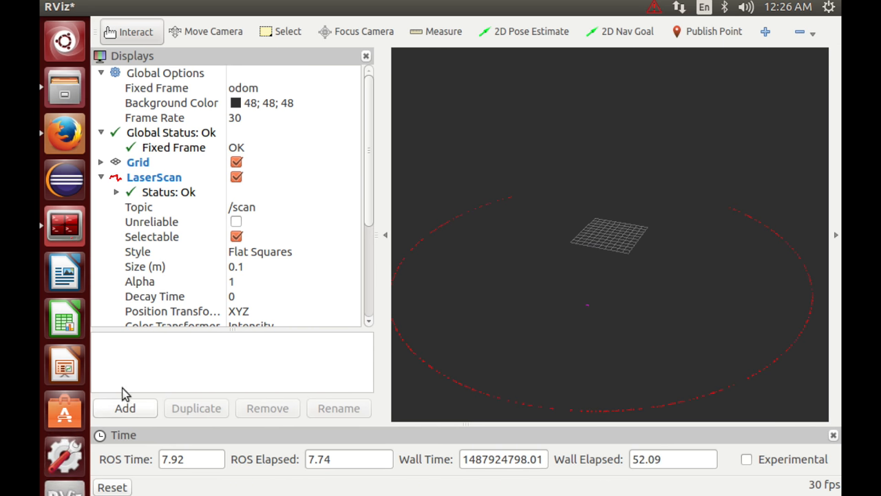
left_click(124, 407)
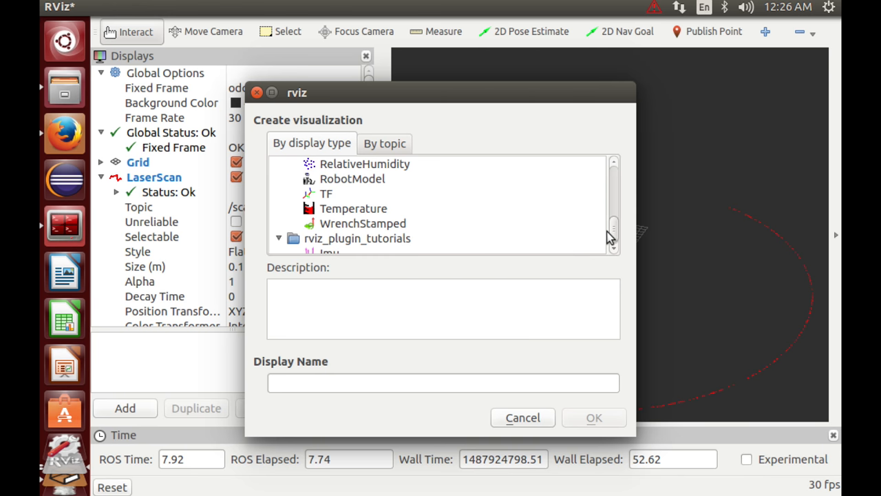
left_click(522, 417)
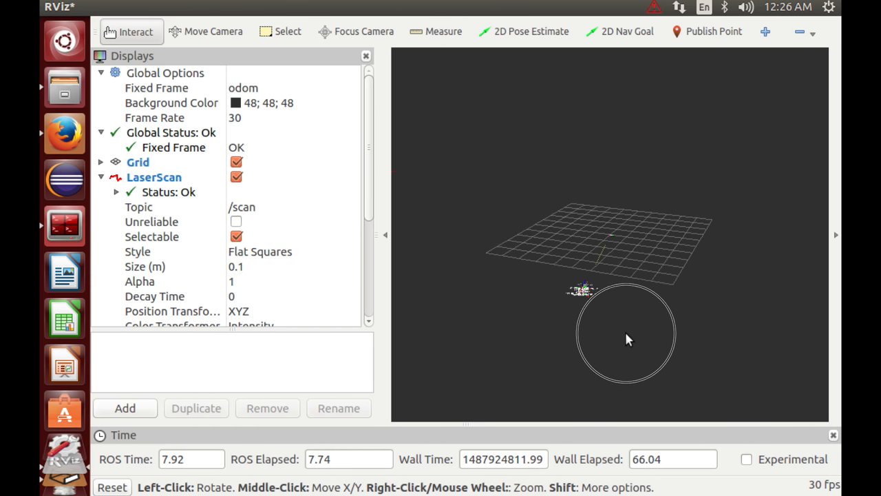
left_click_drag(627, 338, 641, 314)
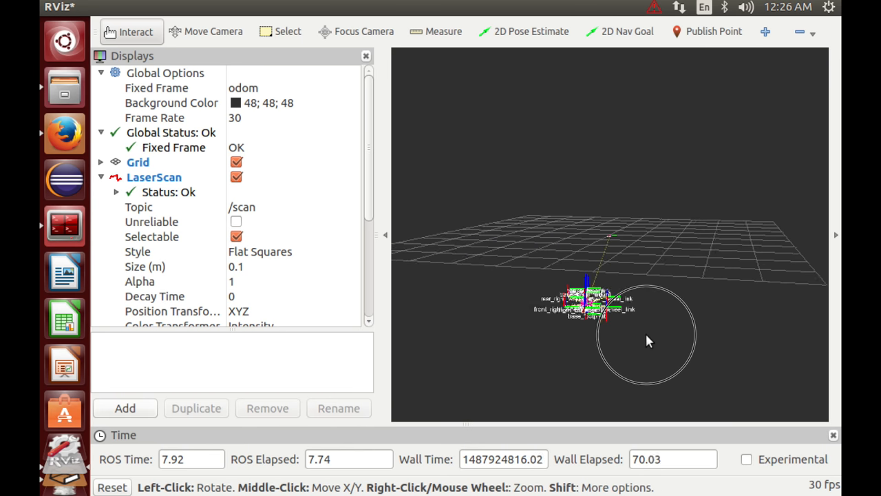
left_click_drag(648, 342, 521, 223)
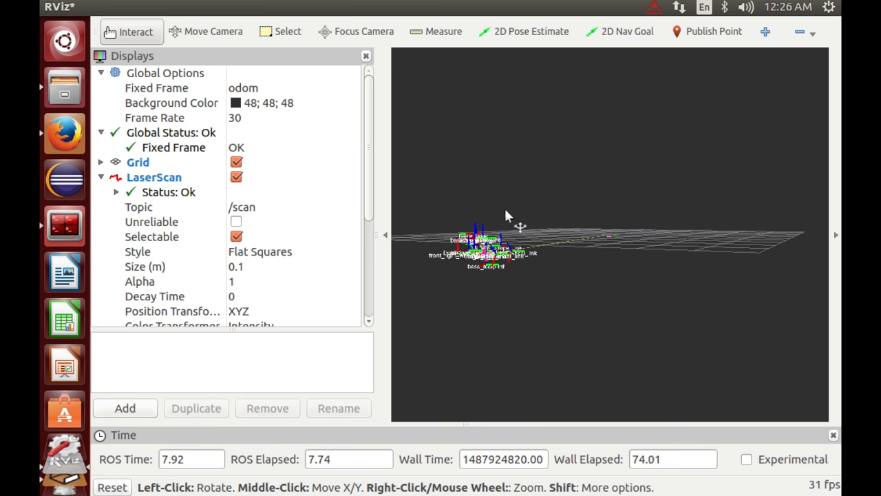
mouse_move(474, 215)
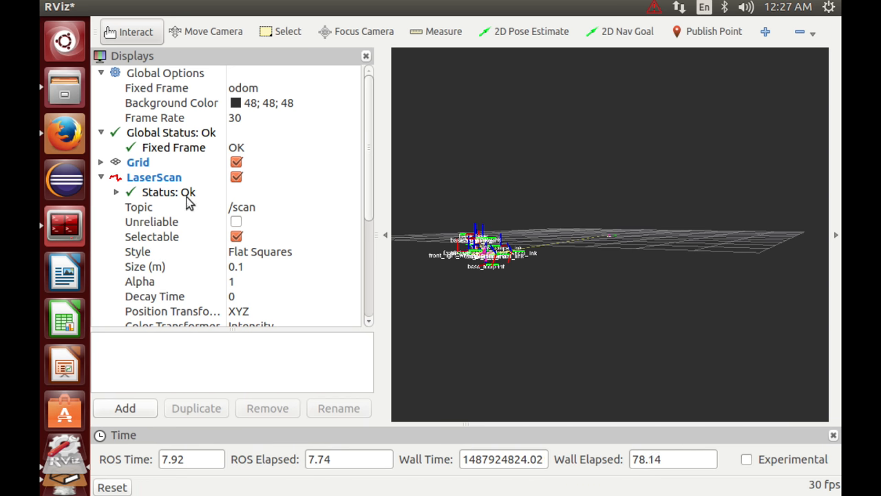
left_click(124, 408)
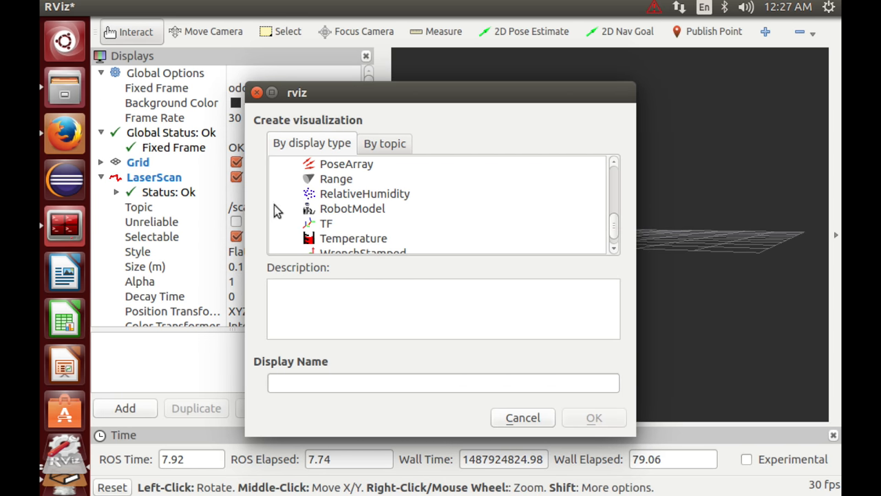
left_click(522, 418)
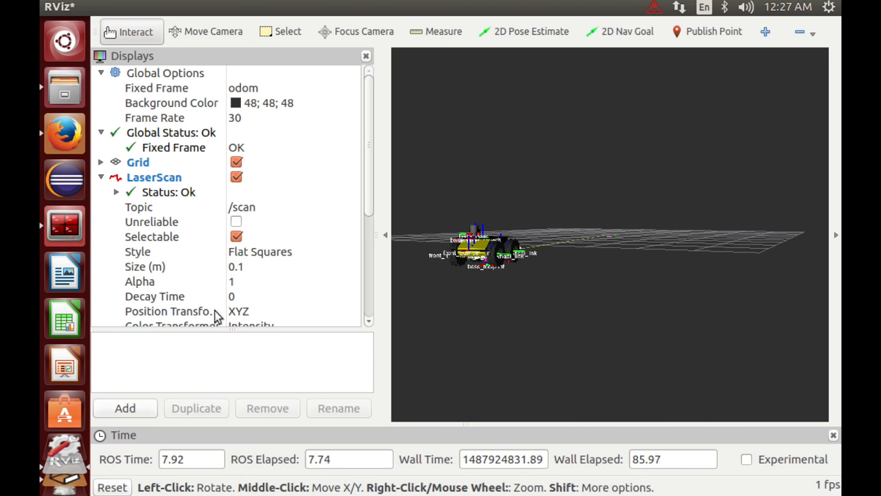
scroll("down", 3)
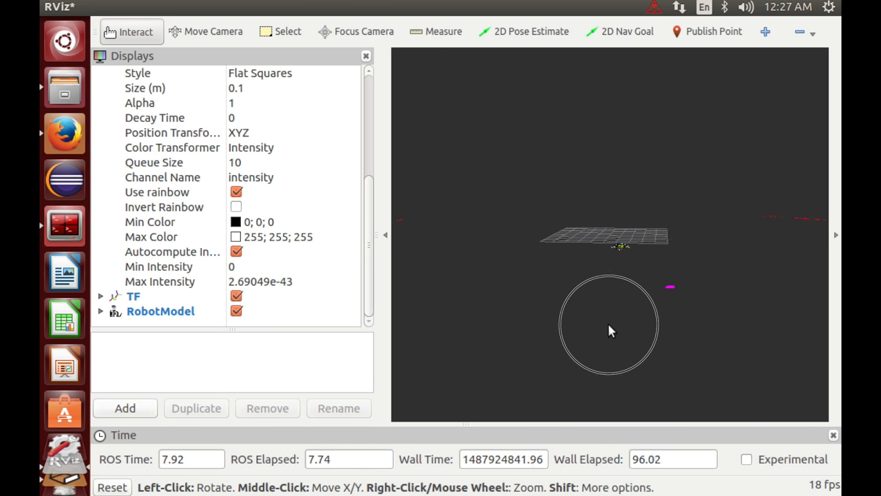
Add a Marker display by topic from /husky_highlevel_controller/visualization_marker and confirm
left_click(124, 407)
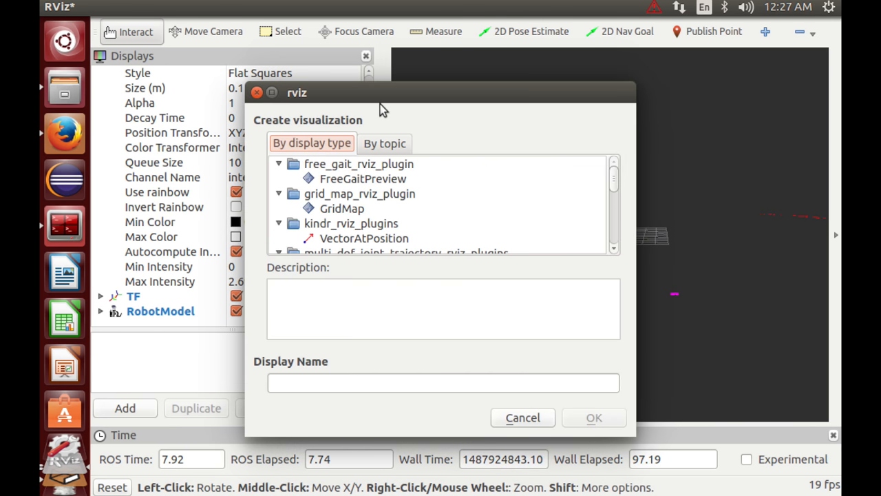
left_click(384, 143)
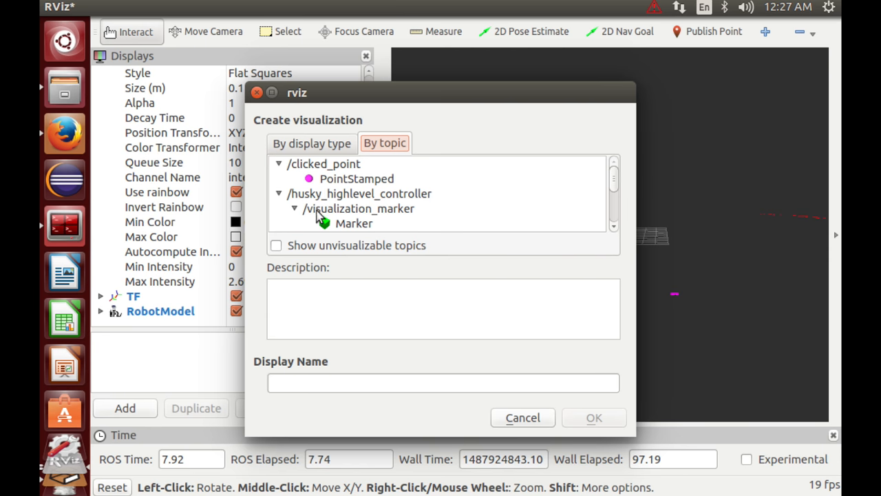
mouse_move(324, 215)
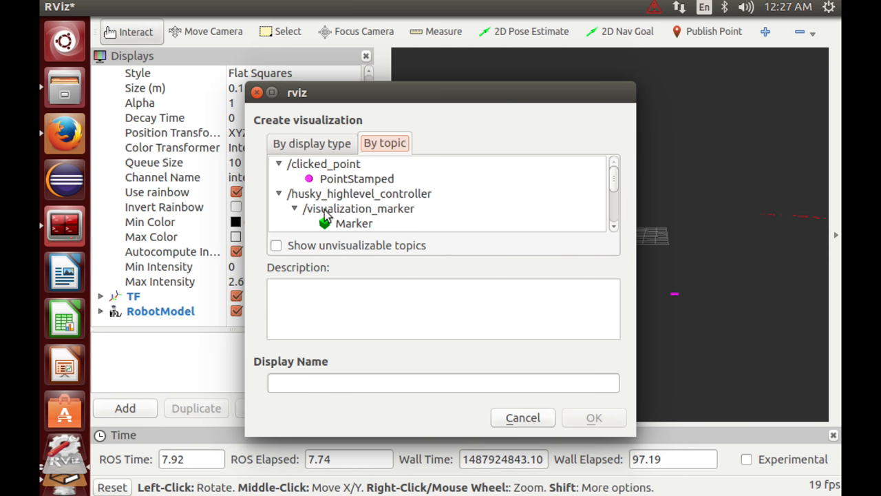
left_click(356, 223)
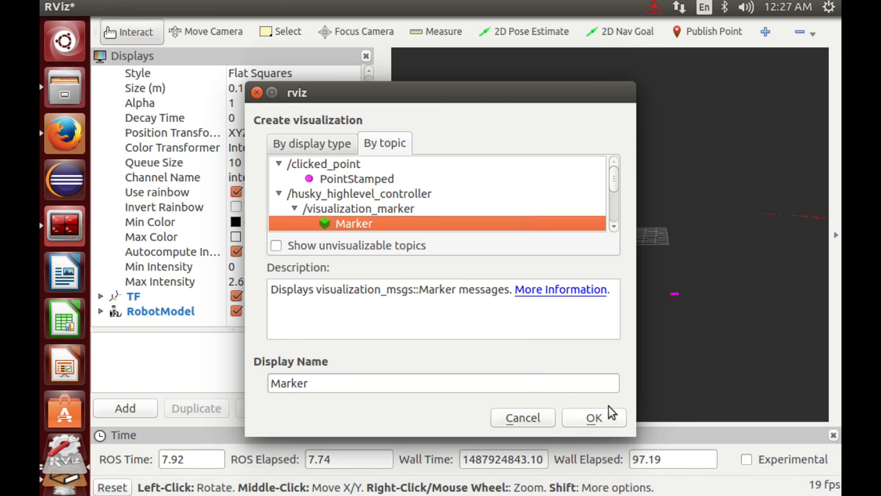
left_click(594, 417)
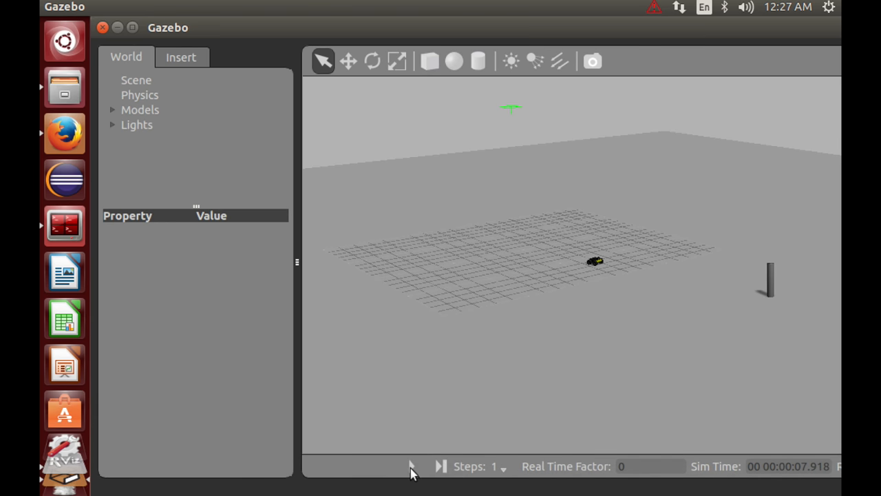
Start the Gazebo simulation, then orbit the RViz view to frame the laser scan ring and green pillar marker
left_click(411, 465)
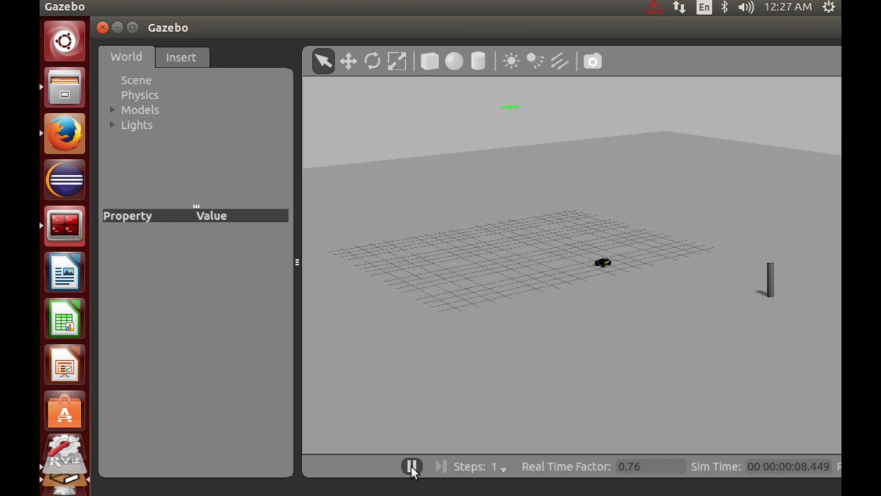
left_click(412, 466)
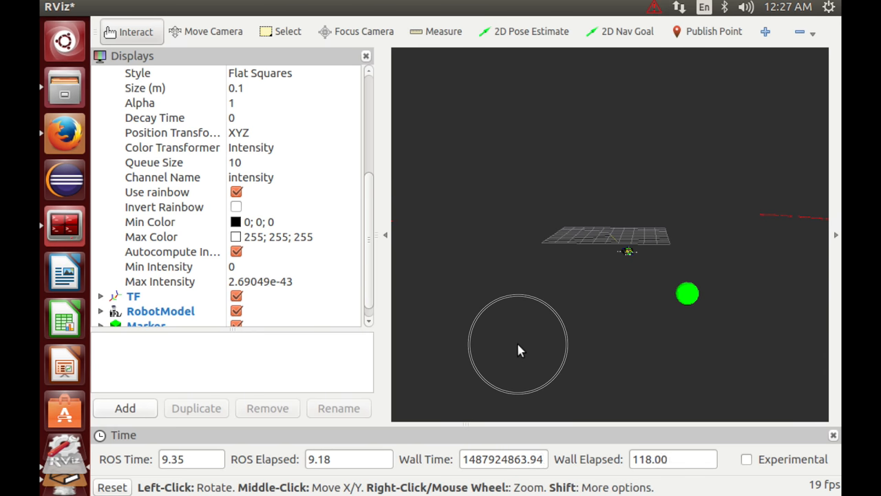
left_click_drag(518, 351, 551, 314)
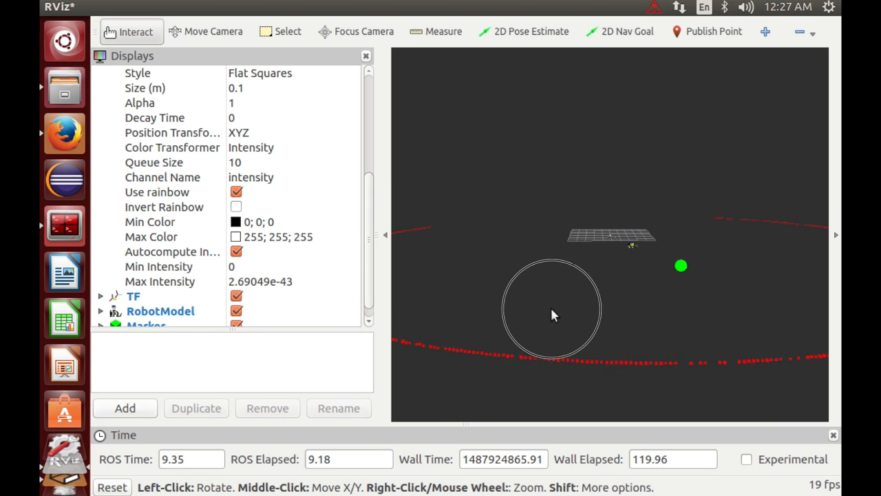
left_click_drag(551, 316, 603, 332)
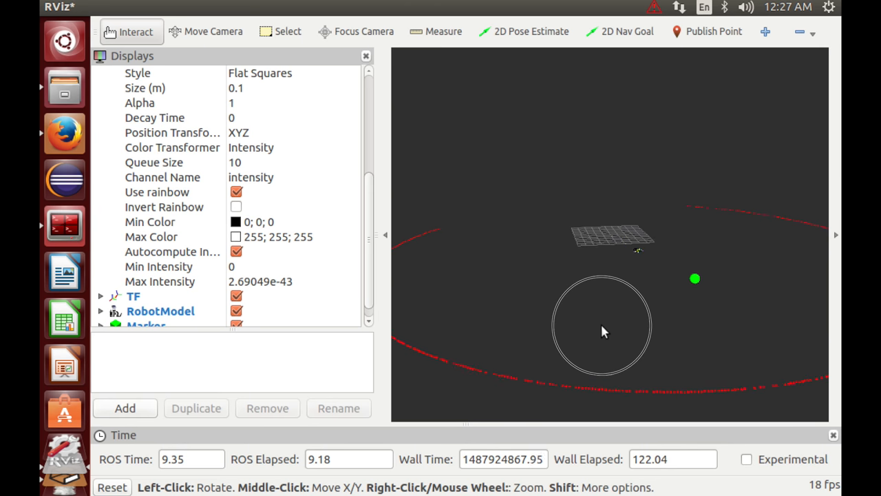
left_click_drag(603, 330, 634, 237)
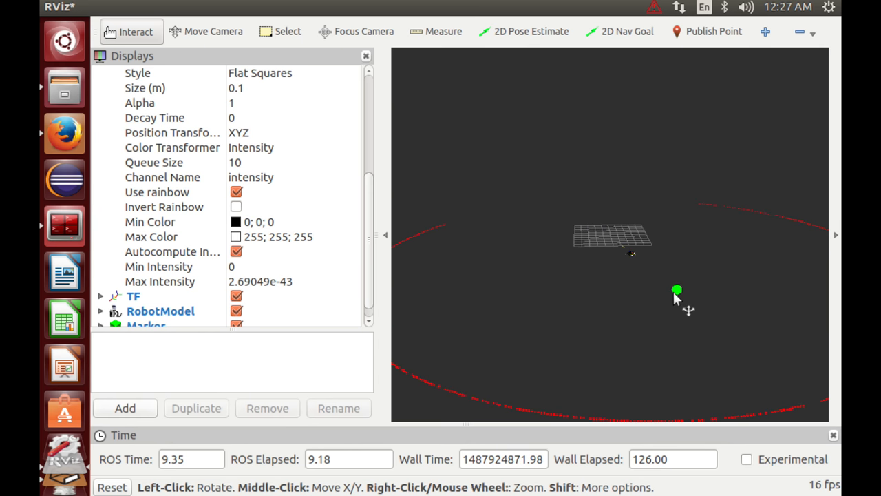
mouse_move(691, 314)
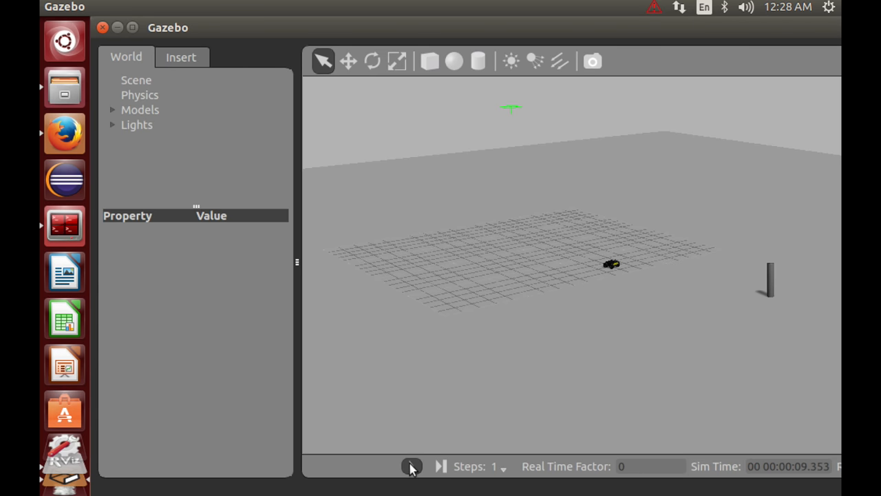
Resume the paused simulation so the Husky advances, then orbit RViz to locate the robot and whole scan ring
left_click(412, 465)
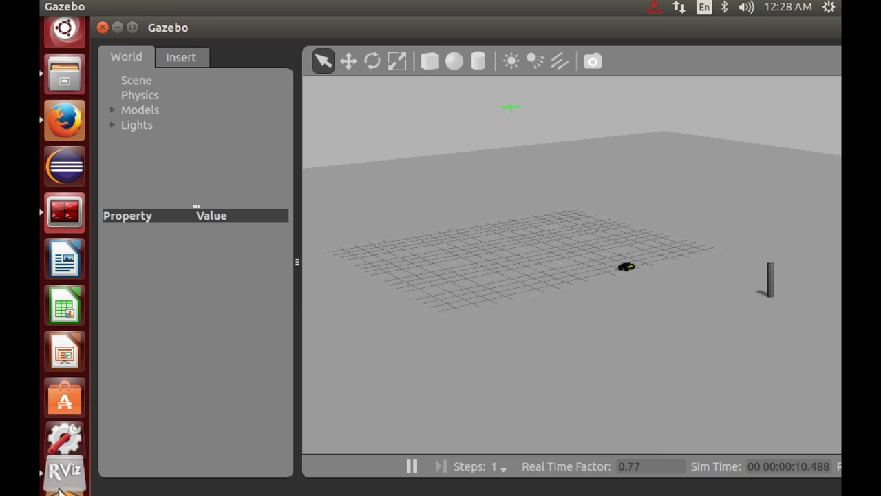
left_click(64, 454)
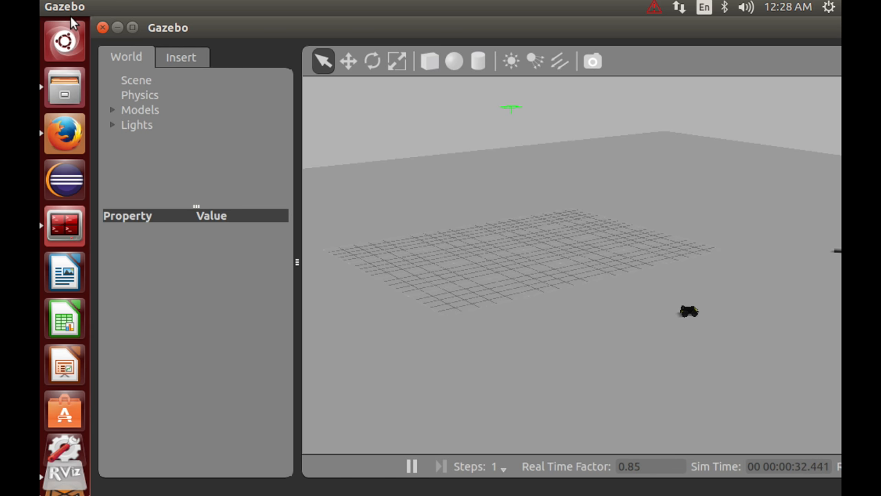
left_click(64, 462)
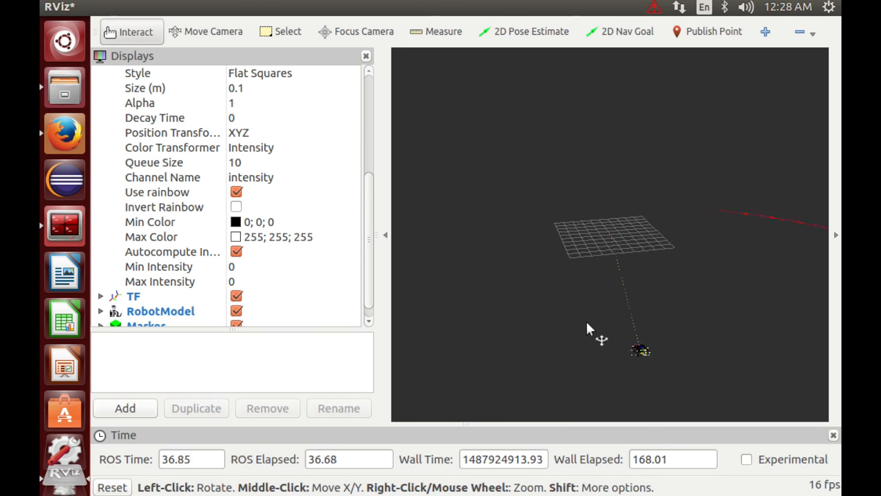
left_click_drag(589, 329, 605, 163)
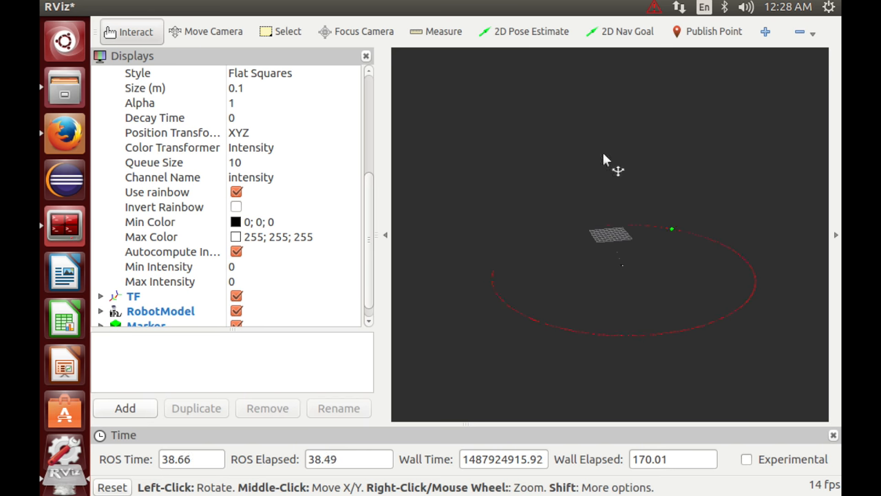
left_click_drag(605, 159, 605, 372)
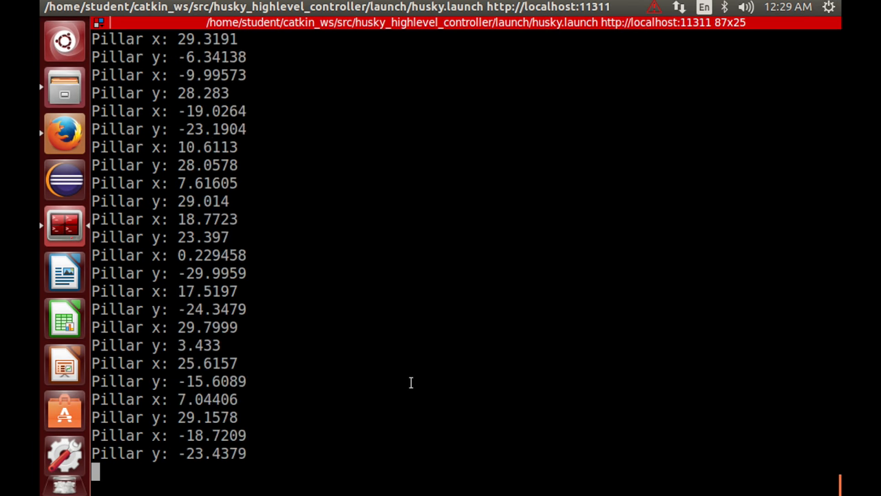
Interrupt the husky.launch run with Ctrl+C so all nodes shut down and the prompt returns
key("ctrl+c")
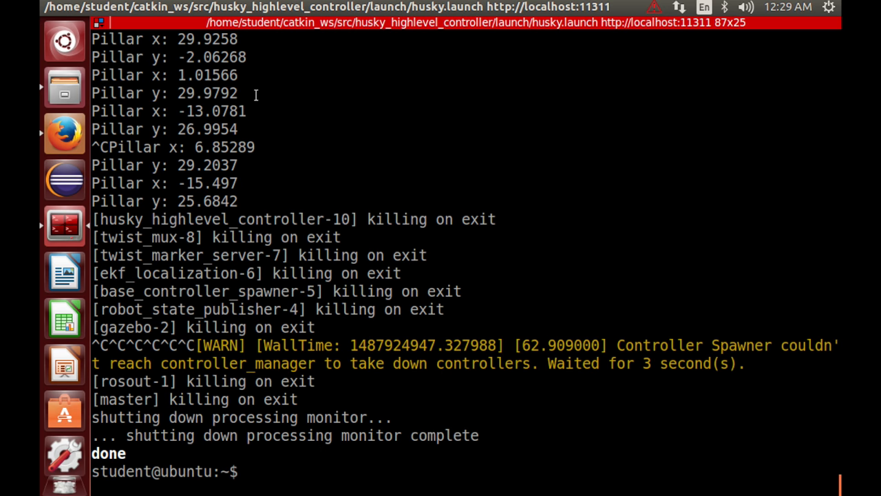
mouse_move(144, 76)
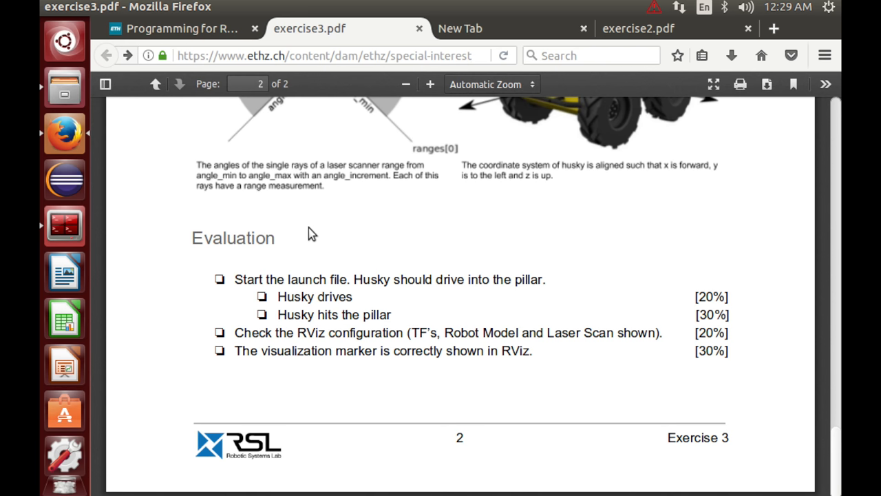
mouse_move(237, 329)
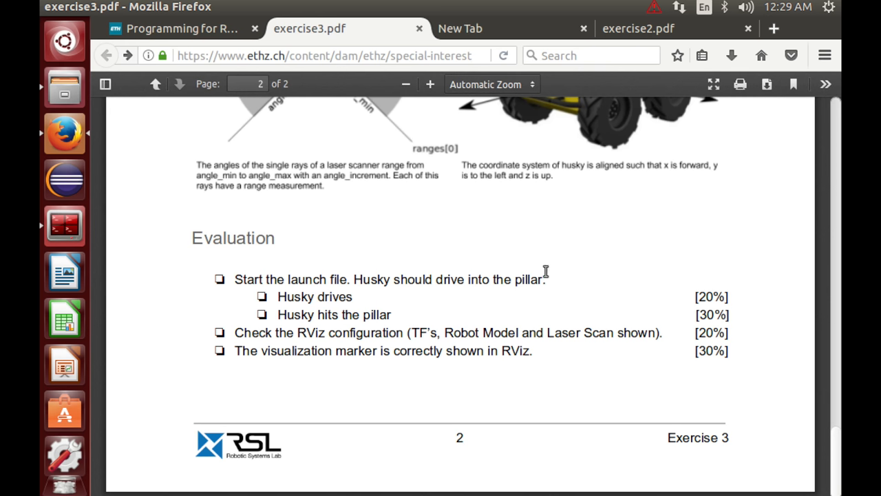
mouse_move(530, 251)
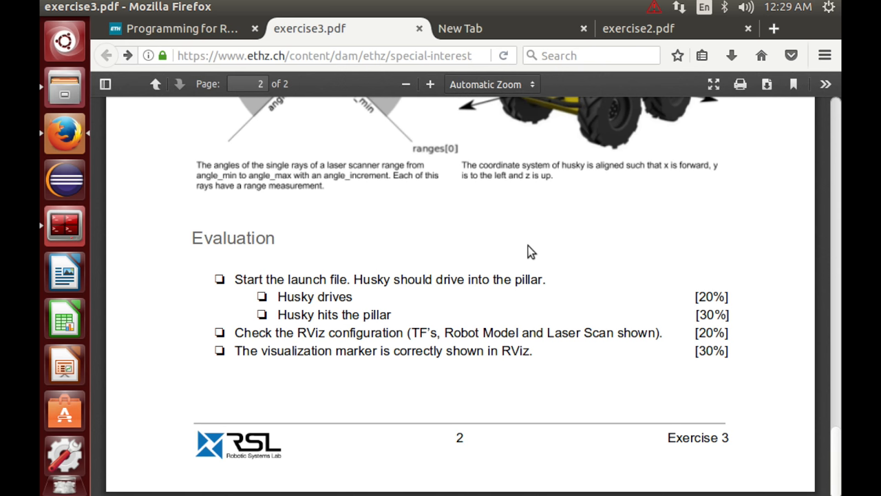
mouse_move(226, 297)
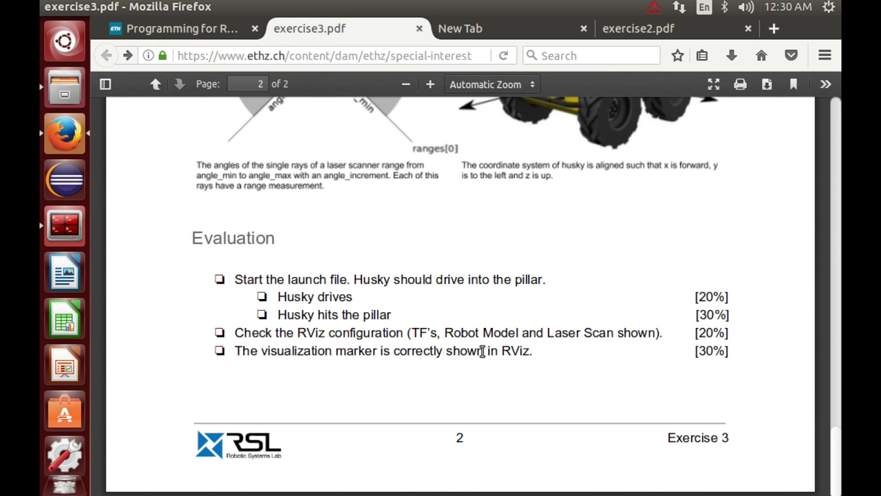
mouse_move(441, 393)
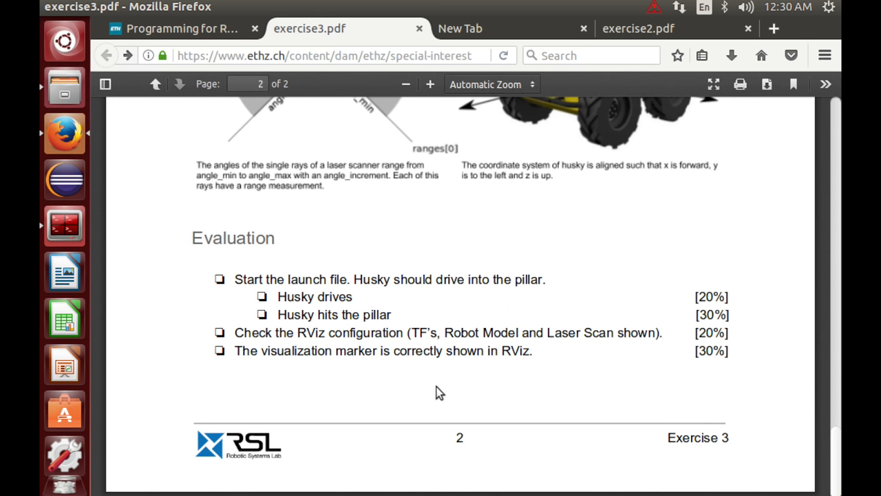